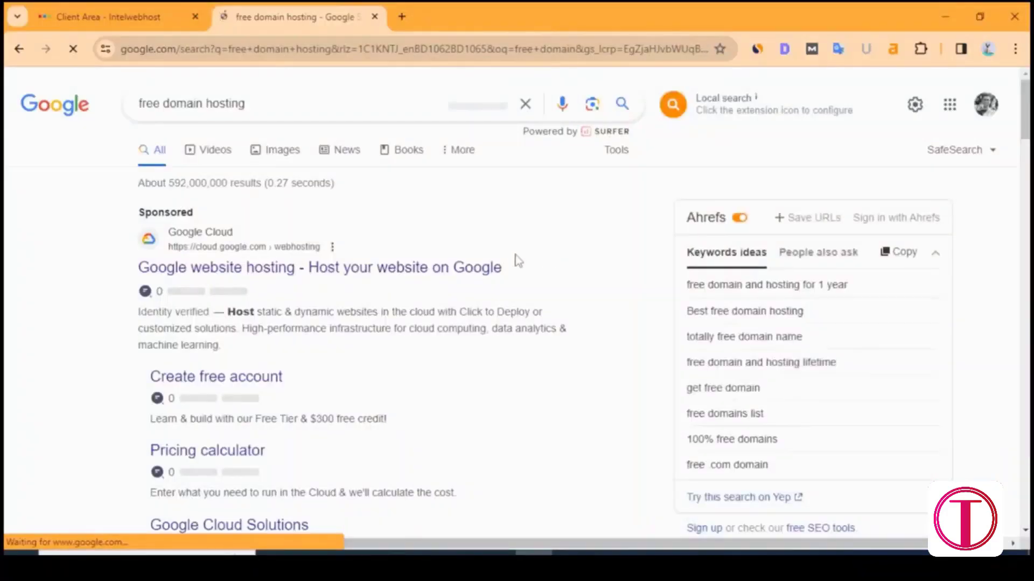
Scroll the Google results for 'free domain hosting' down to the InfinityFree listing
scroll("down", 3)
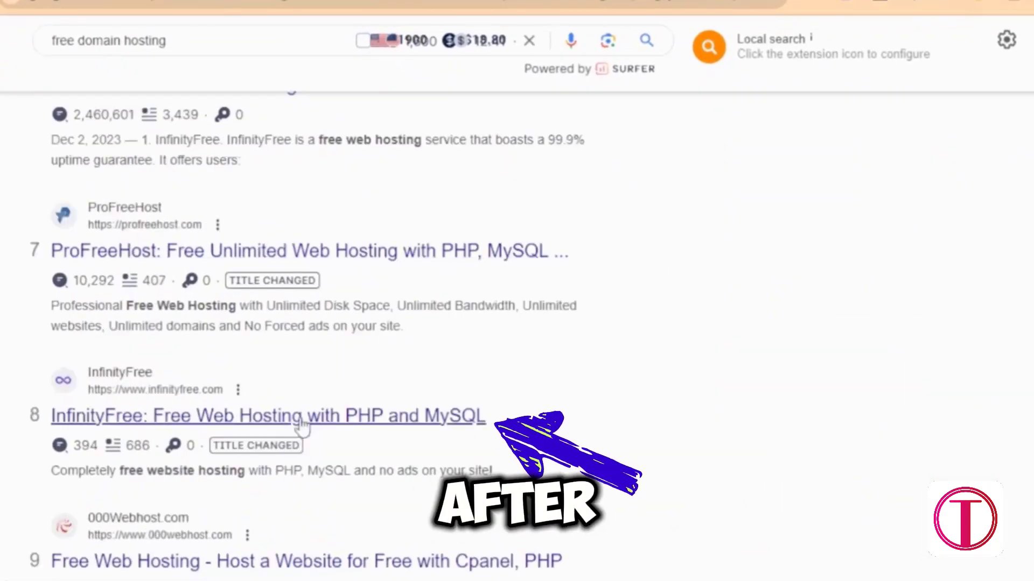
Go to the InfinityFree homepage from the search result and skim its features and FAQ
left_click(268, 416)
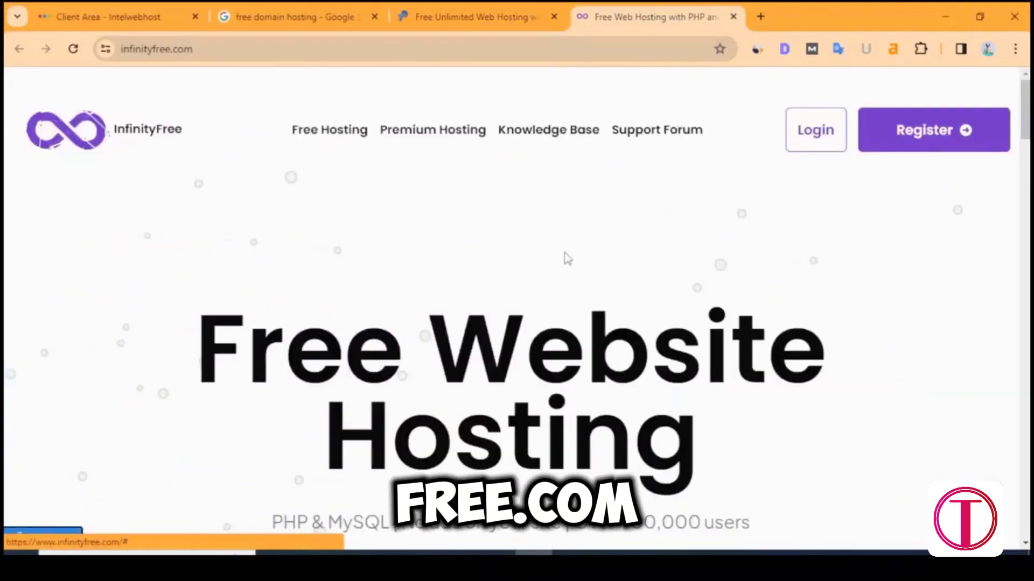
scroll("down", 3)
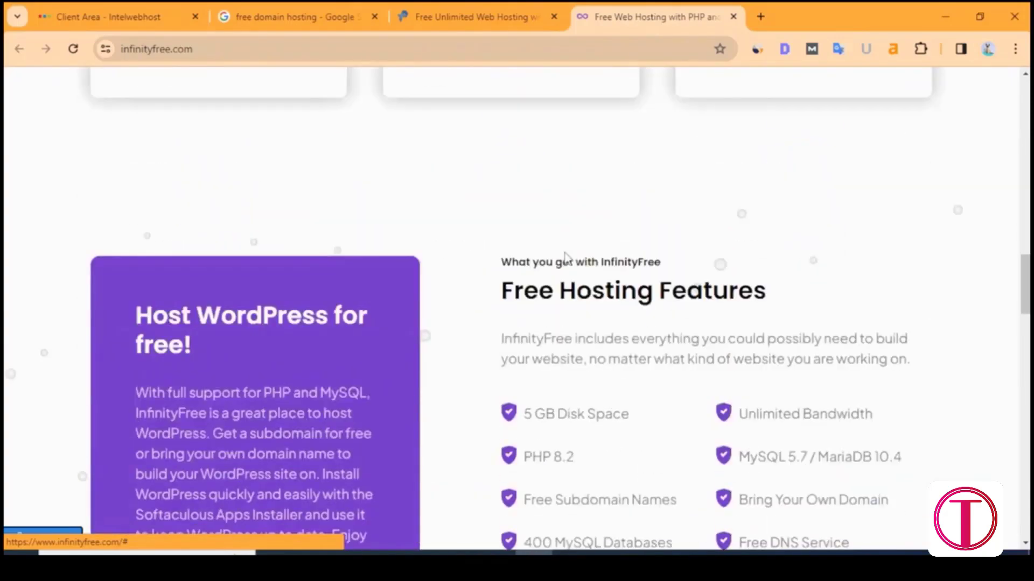
scroll("down", 3)
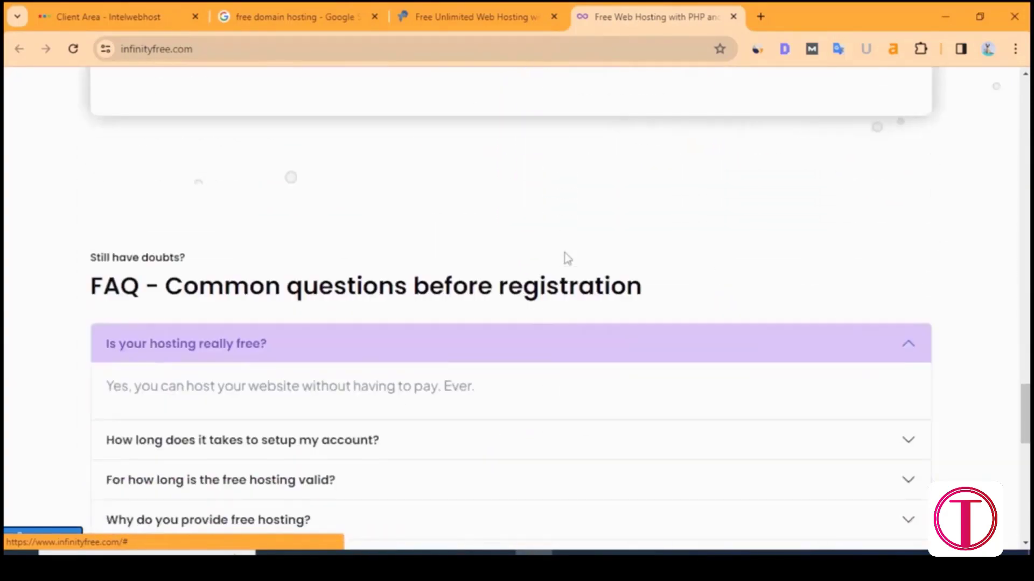
scroll("up", 3)
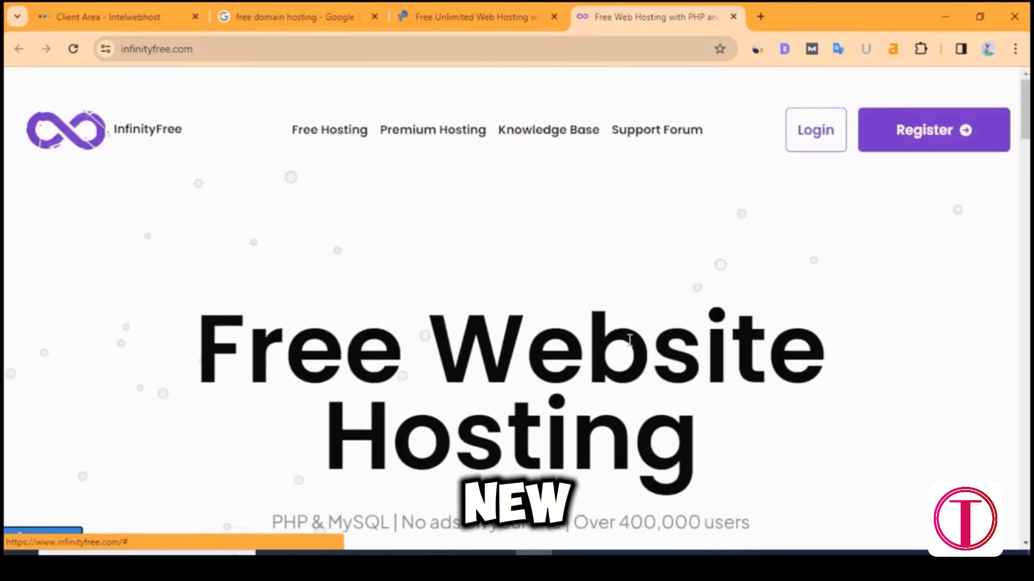
scroll("down", 3)
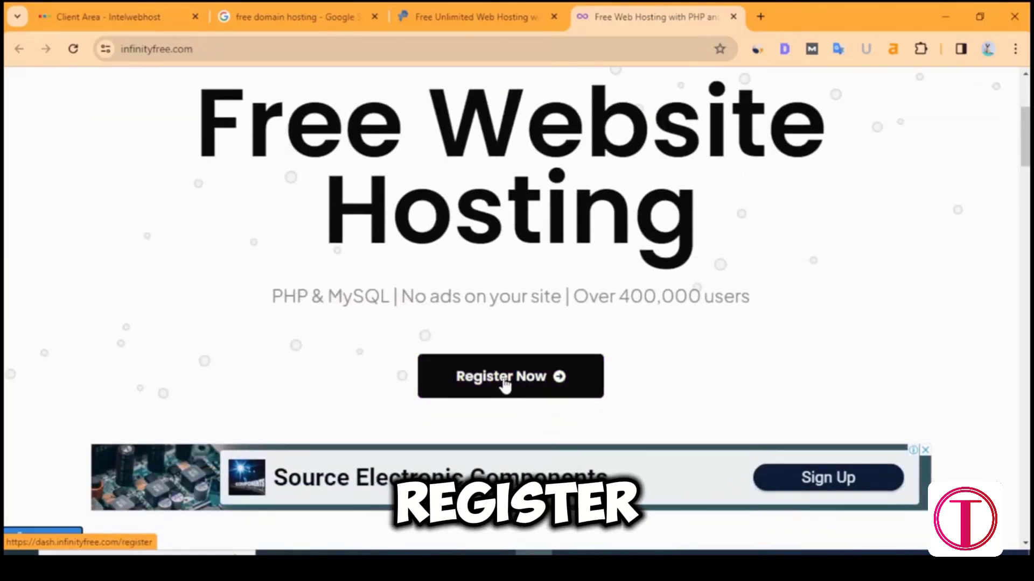
Register a new InfinityFree account with email and password, accepting the terms of service
left_click(509, 377)
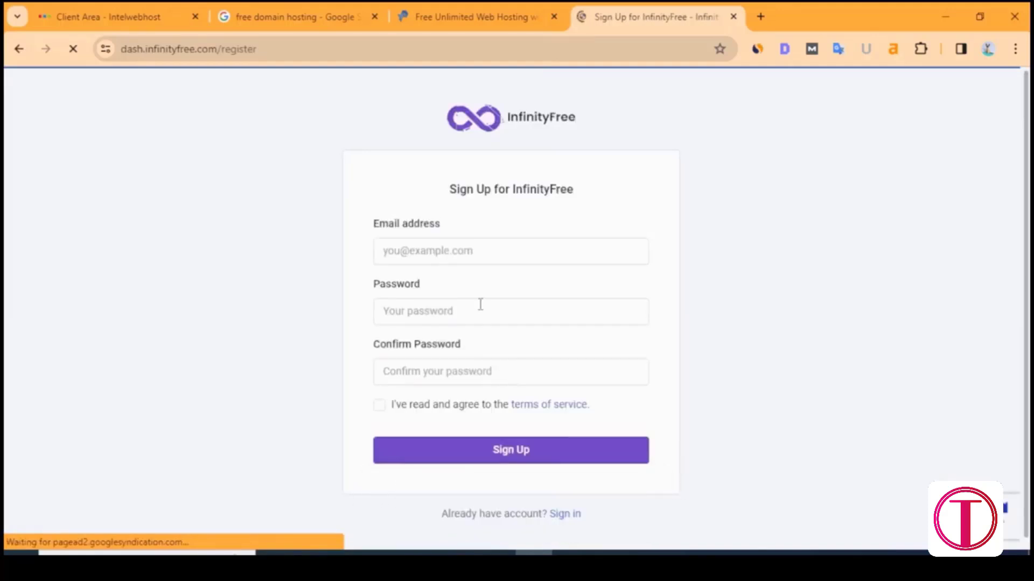
left_click(510, 250)
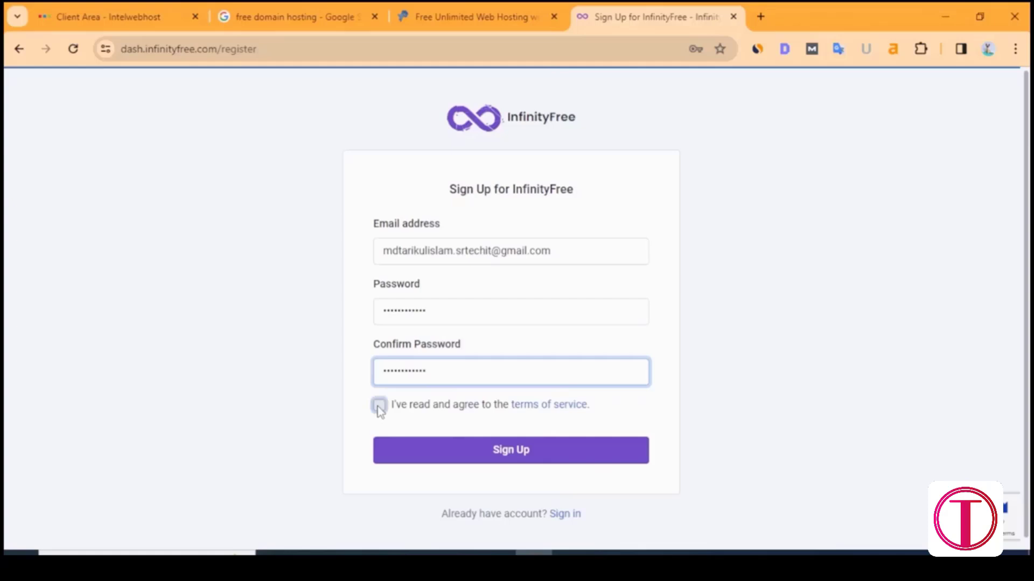
left_click(379, 405)
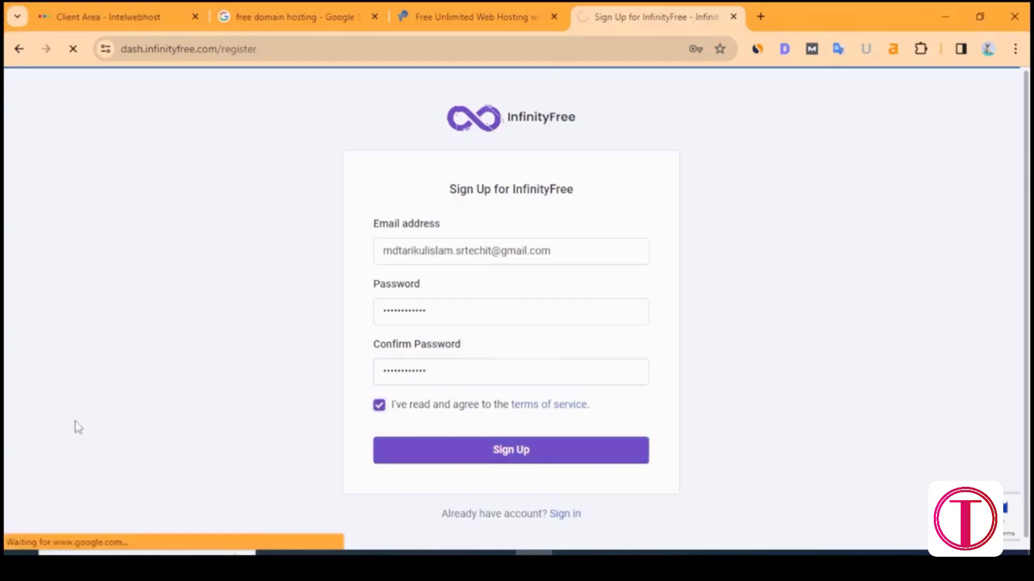
left_click(510, 450)
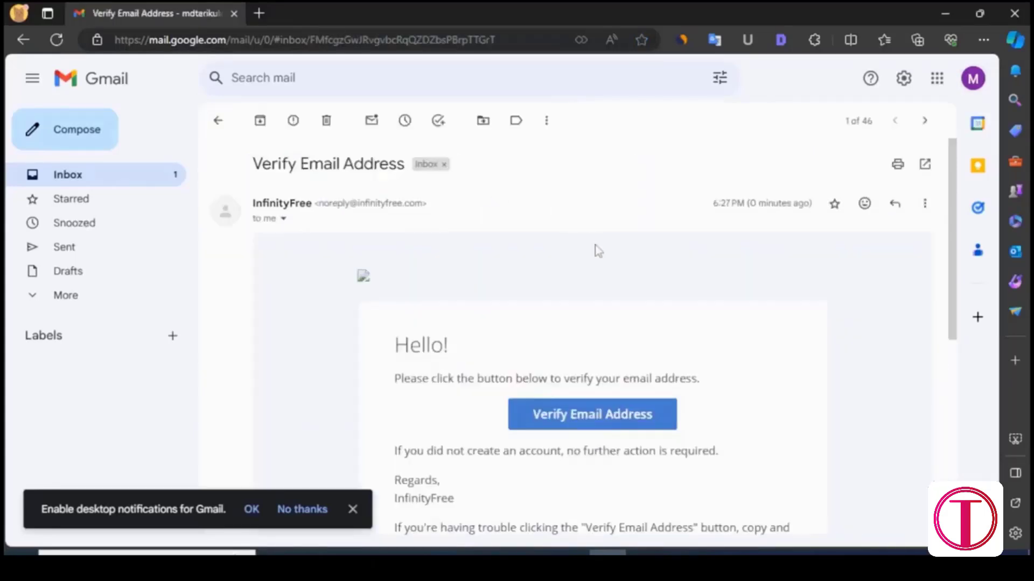
Verify the email address, dismiss the ad, and reach the hosting plan comparison
left_click(591, 414)
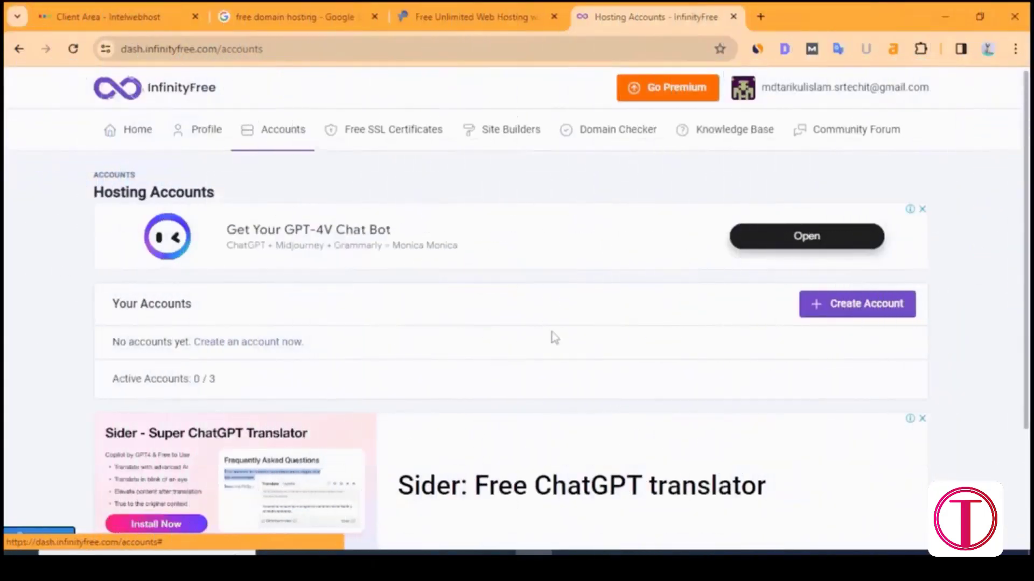
mouse_move(857, 304)
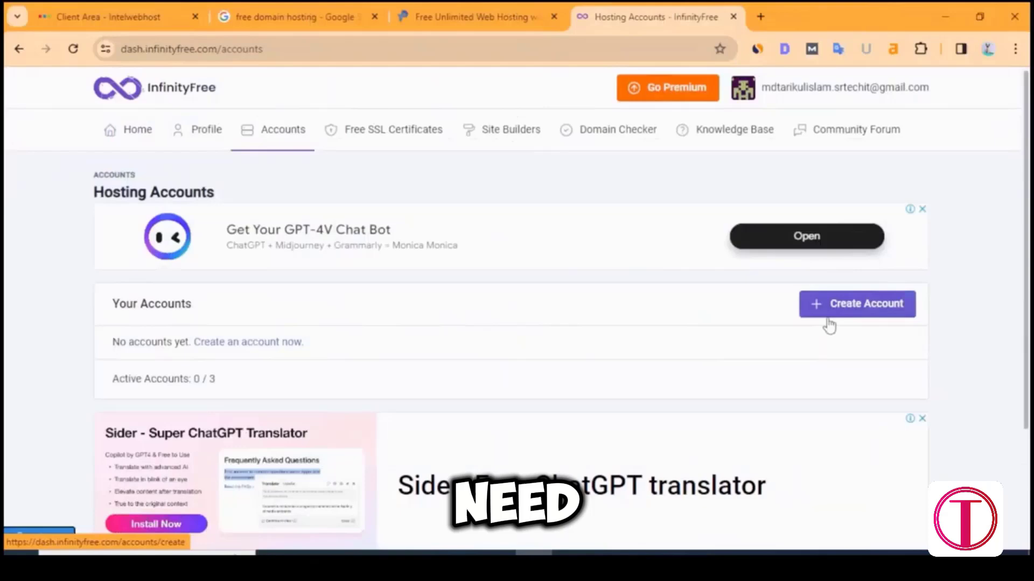
mouse_move(858, 304)
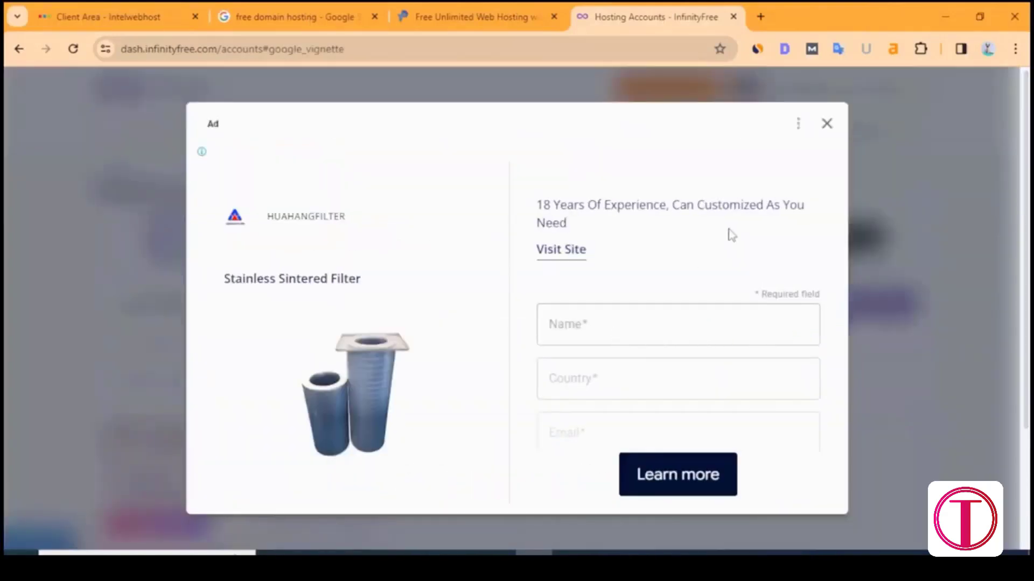
left_click(827, 124)
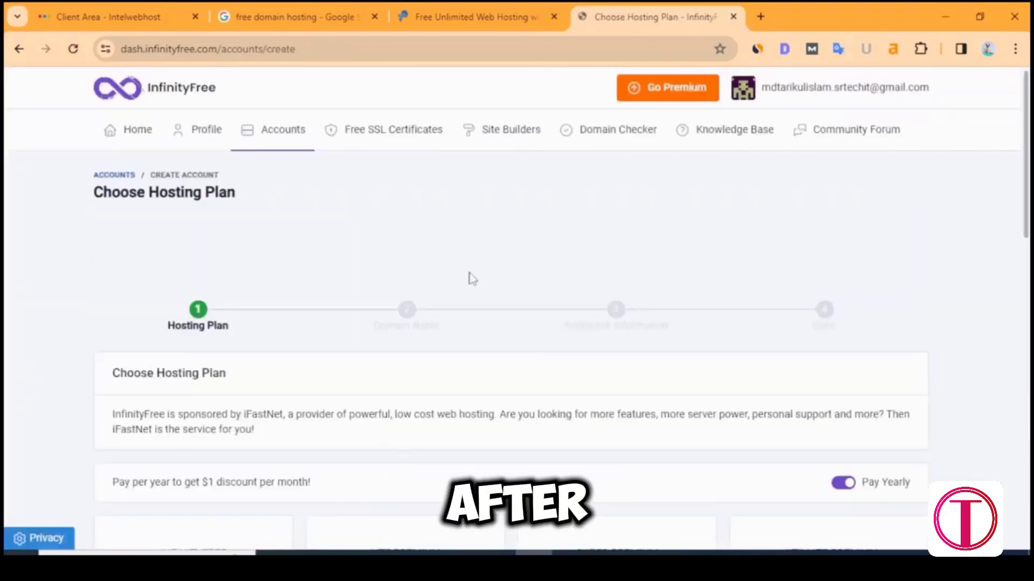
scroll("down", 3)
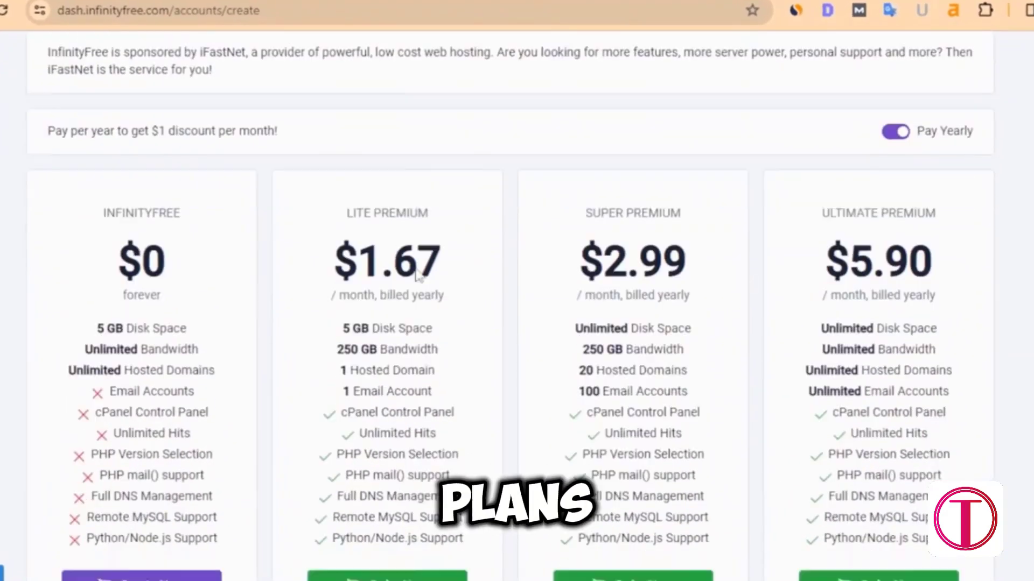
scroll("down", 3)
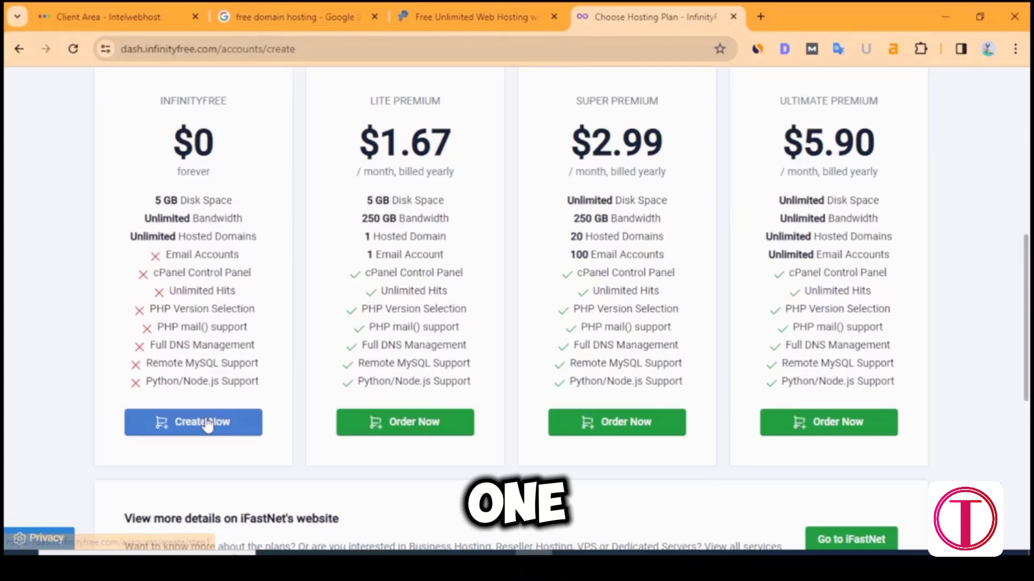
Choose the $0 plan with a Custom Domain and enter srtechit.com as the domain name
left_click(193, 422)
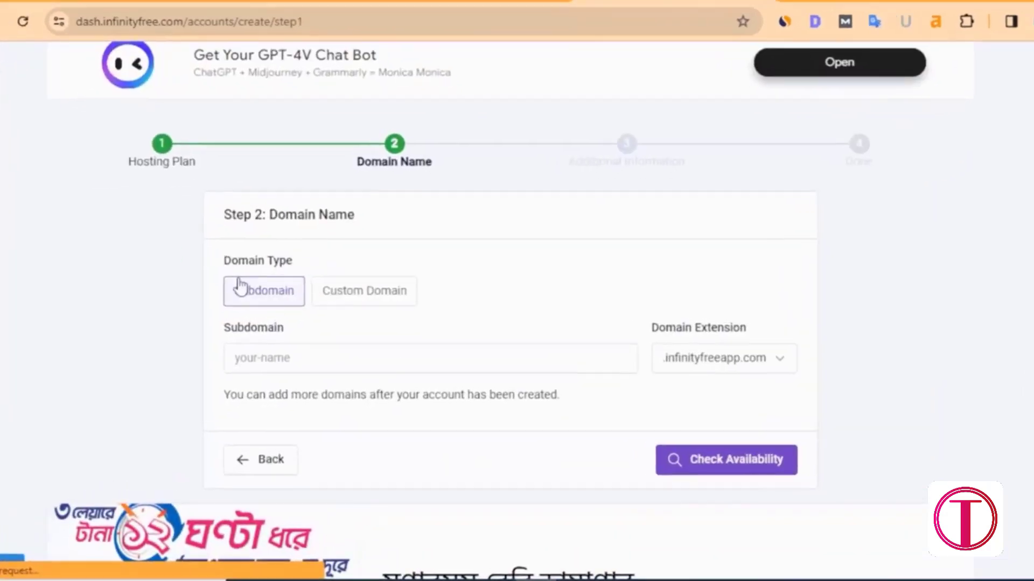
left_click(723, 358)
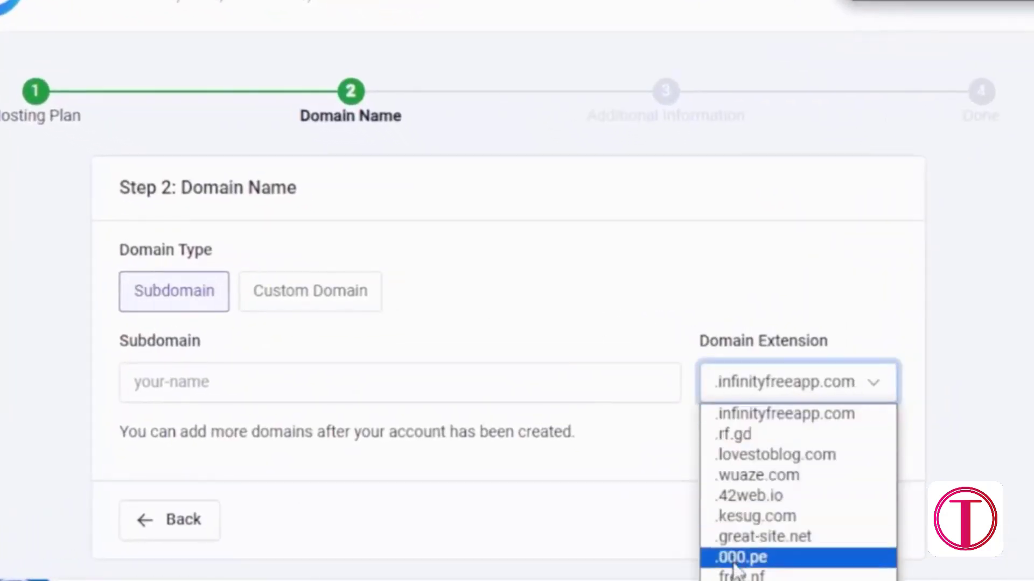
mouse_move(745, 434)
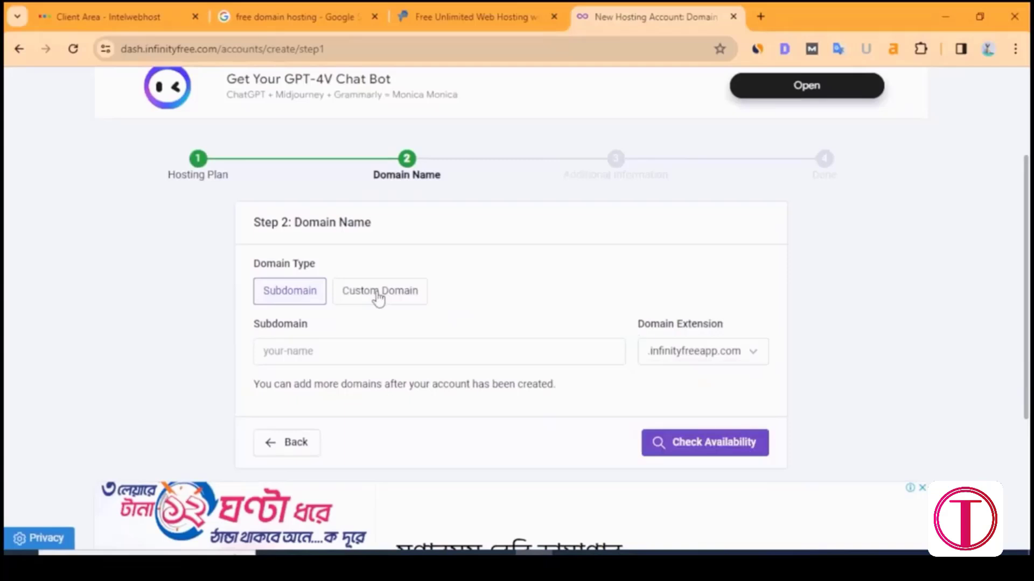
left_click(379, 290)
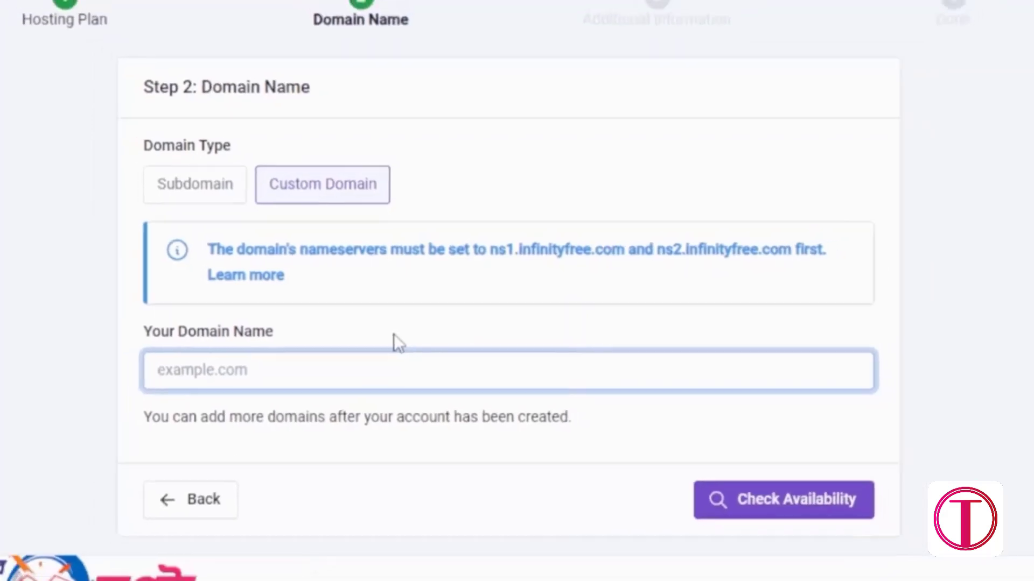
type("srtechit.com")
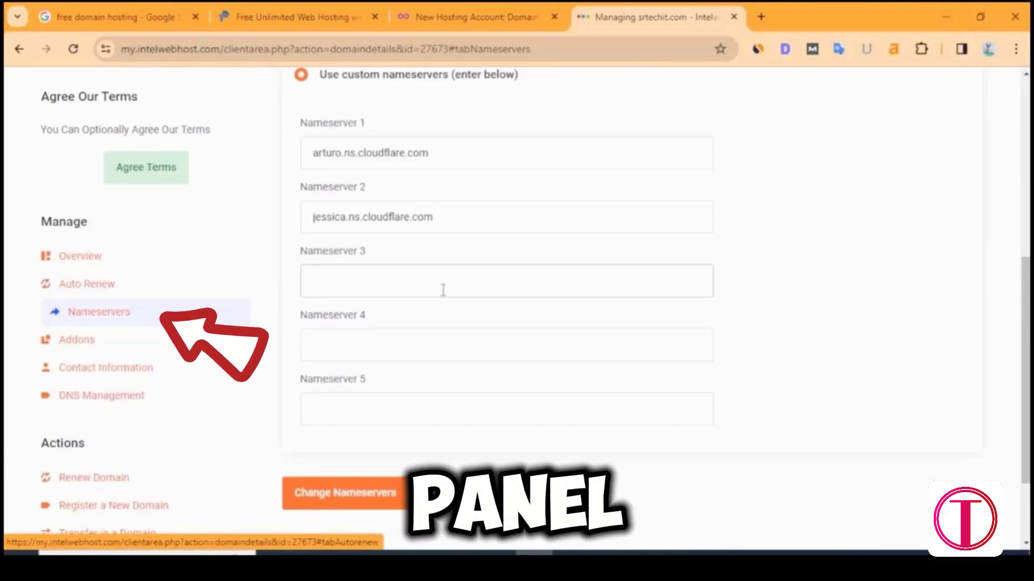
Set srtechit.com's custom nameservers to ns1.infinityfree.com and ns2.infinityfree.com and save them
scroll("up", 3)
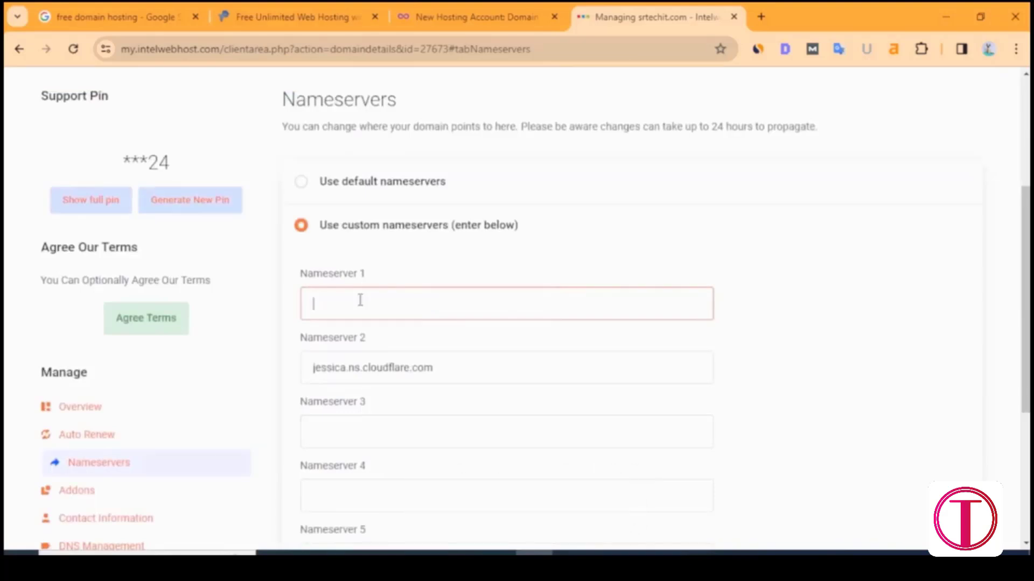
type("ns1.infinityfree.com")
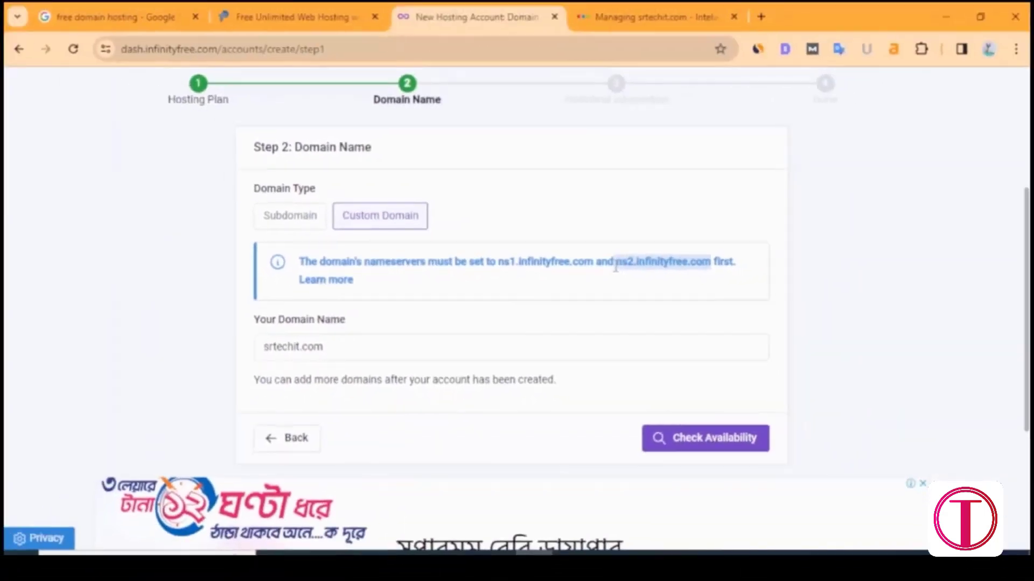
left_click(650, 16)
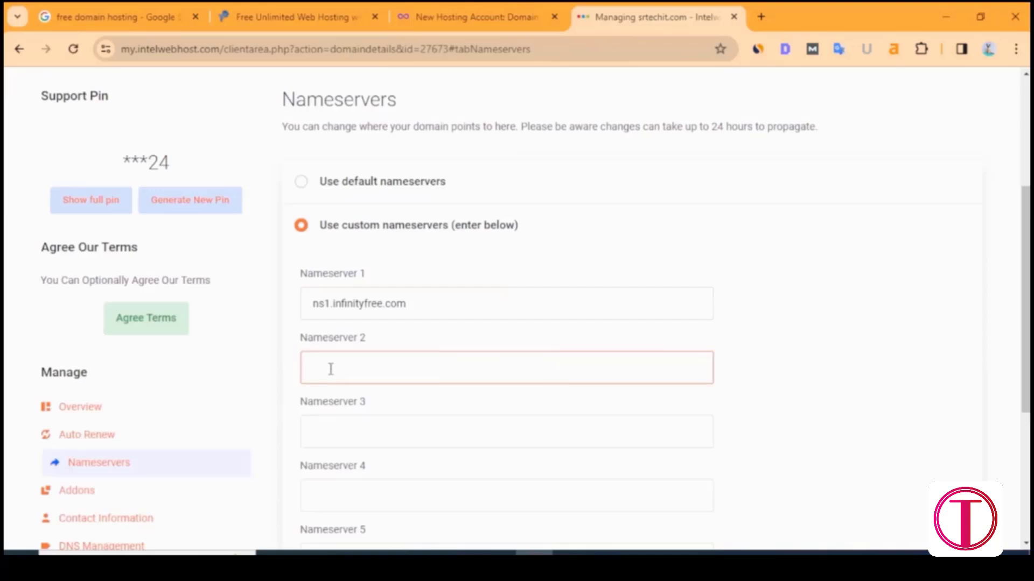
type("ns2.infinityfree.com")
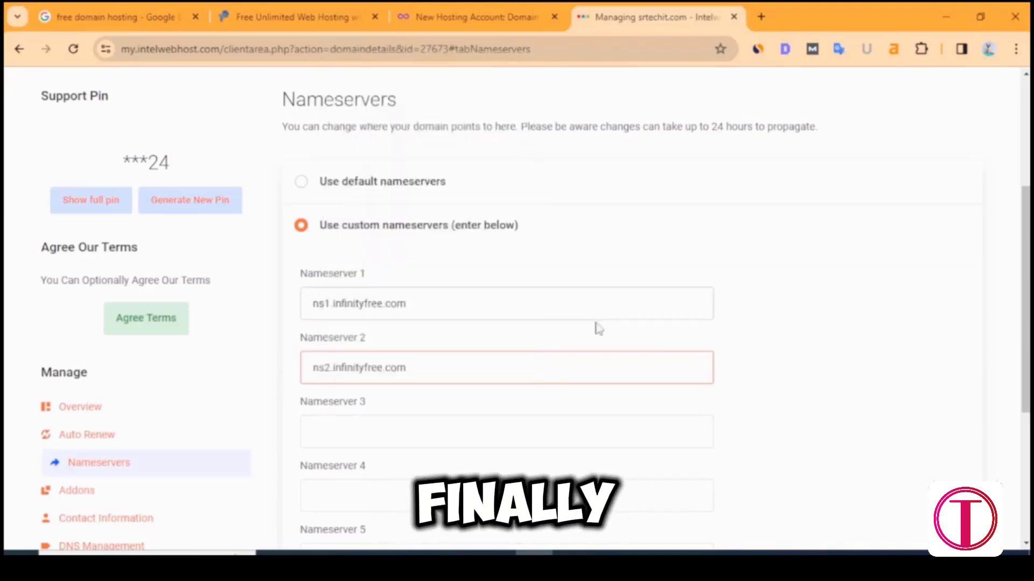
scroll("down", 3)
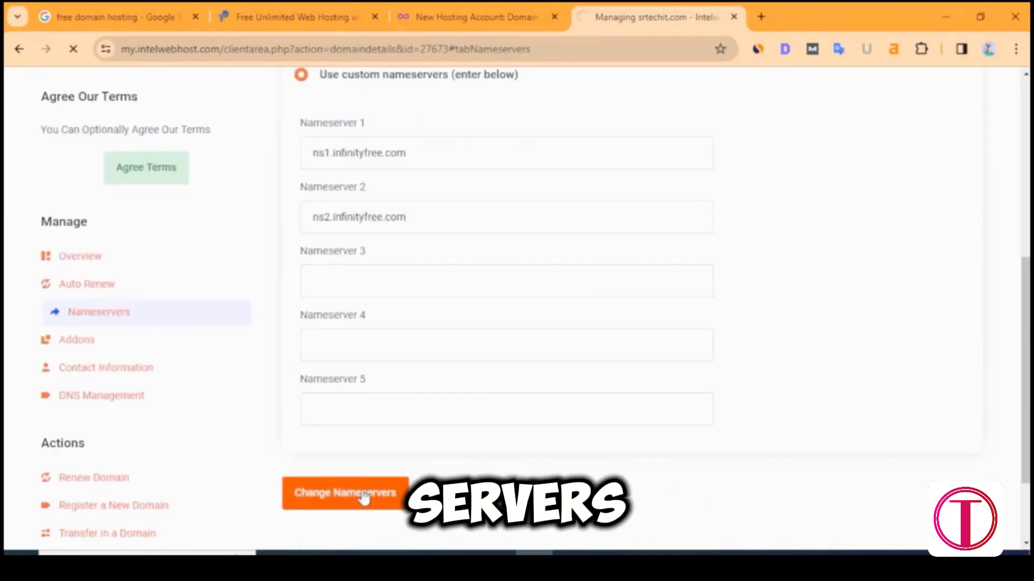
left_click(344, 492)
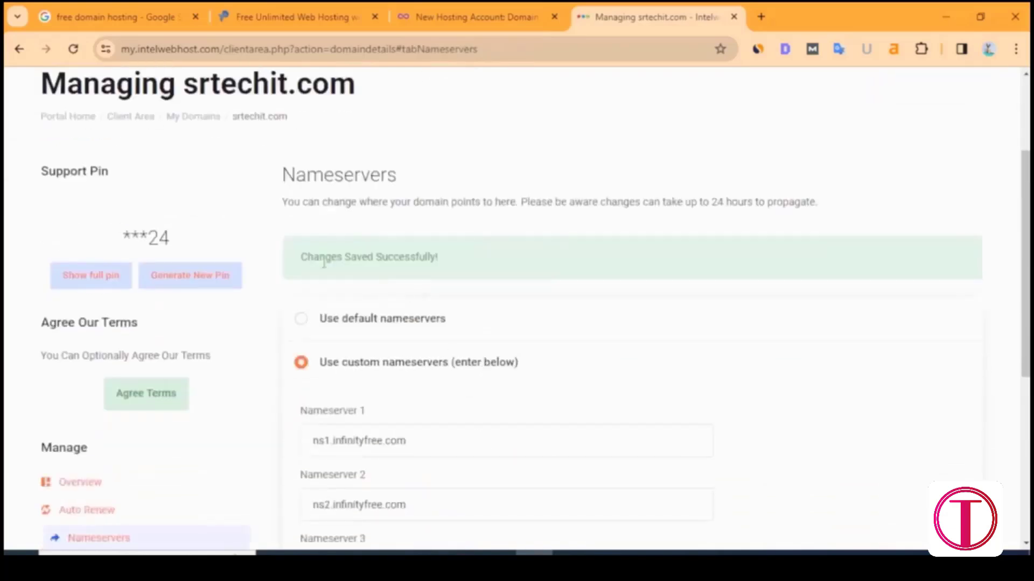
Check srtechit.com availability, set an account password, and create the hosting account
left_click(475, 16)
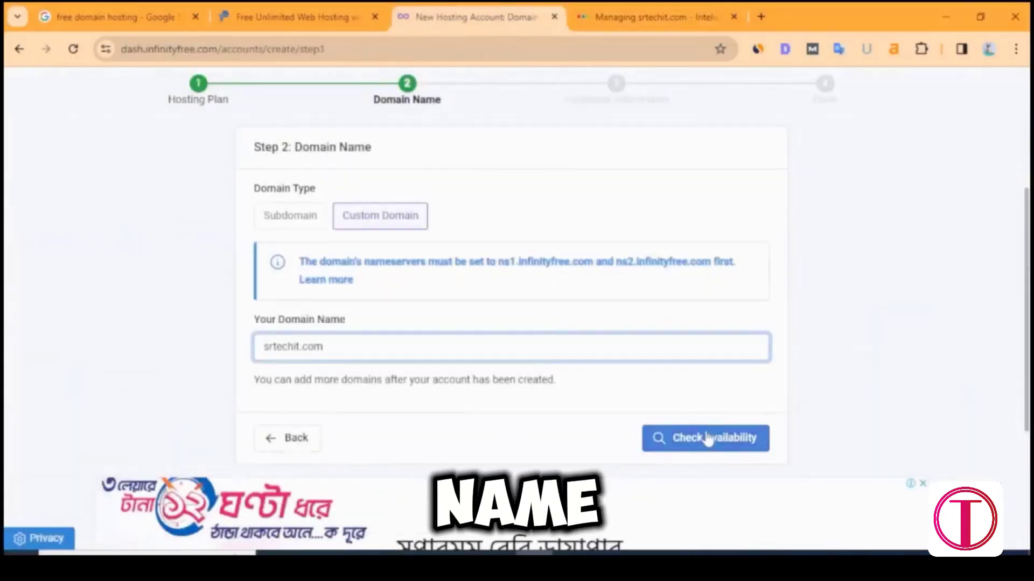
left_click(704, 439)
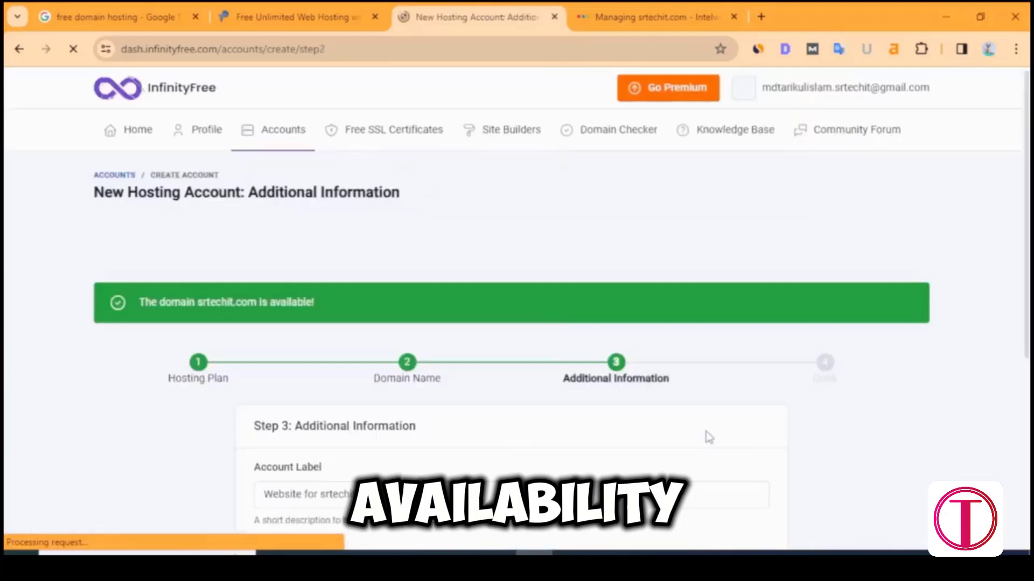
scroll("down", 3)
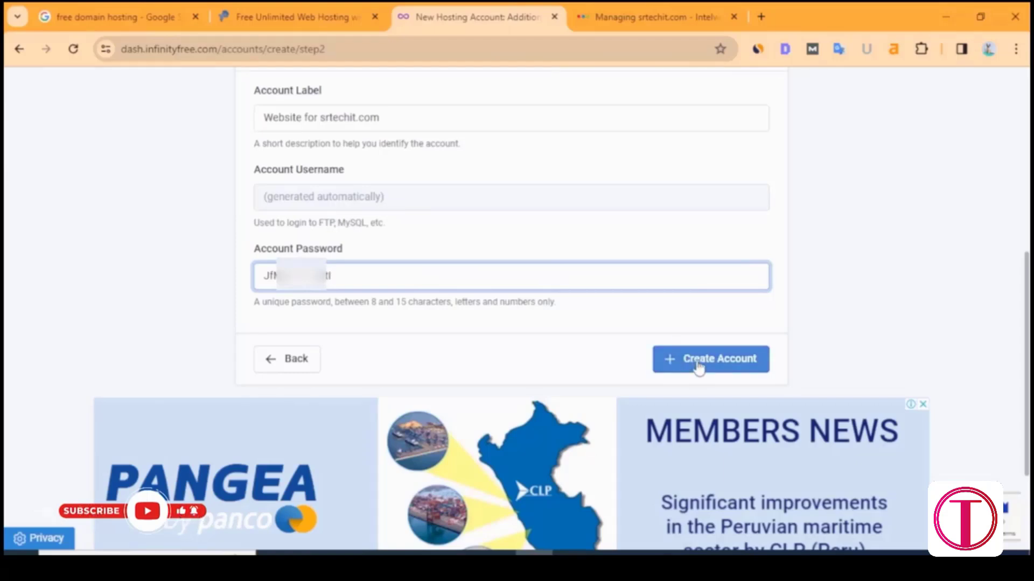
left_click(710, 359)
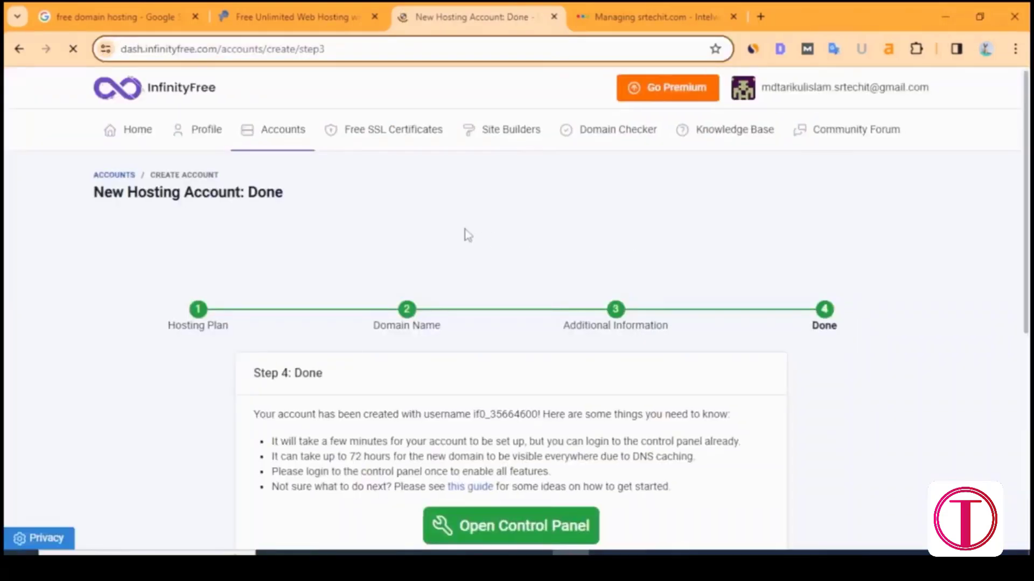
scroll("down", 3)
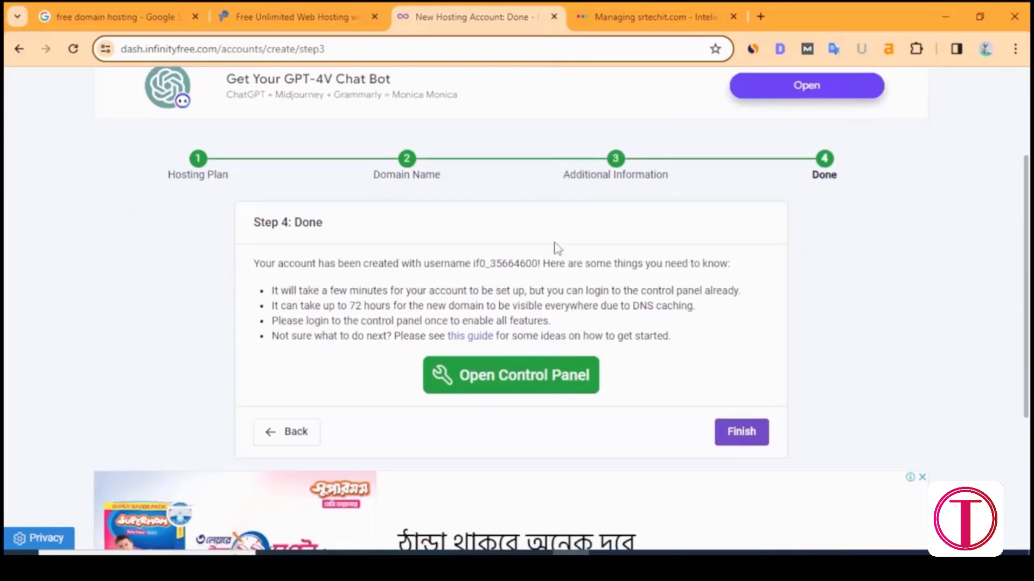
Enter the new account's control panel, approve service emails, and reach the Software section
left_click(511, 374)
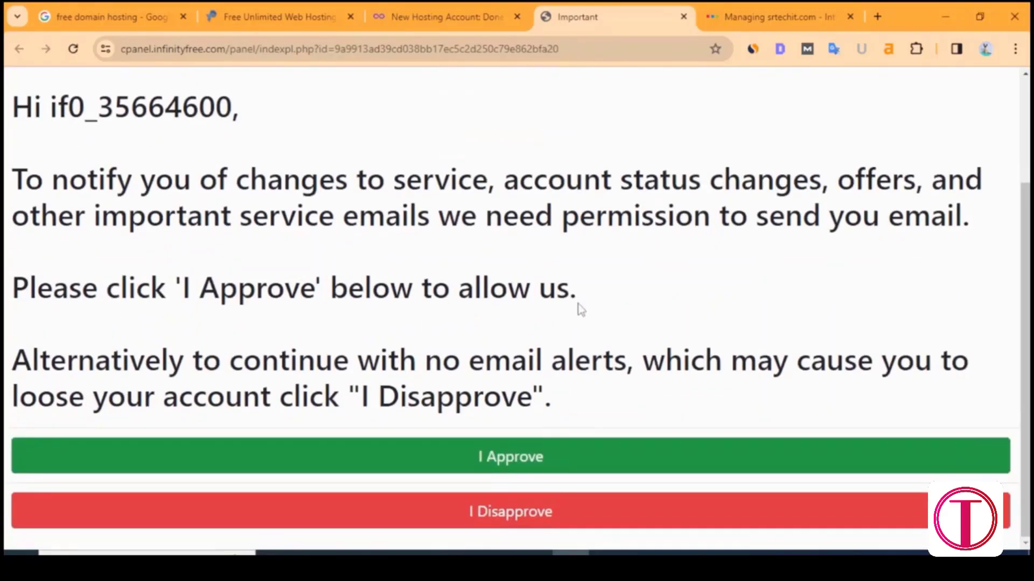
left_click(509, 456)
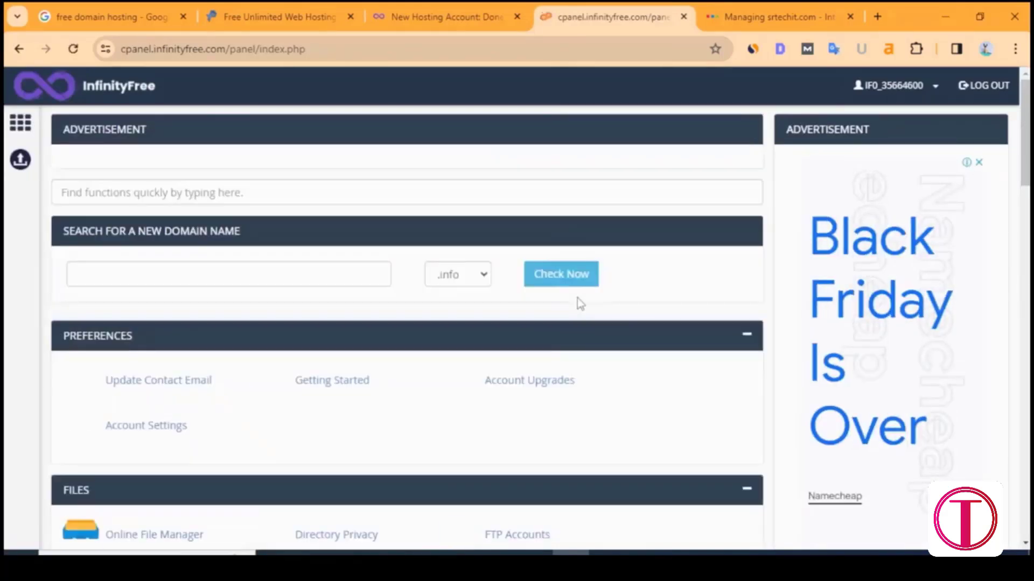
scroll("down", 3)
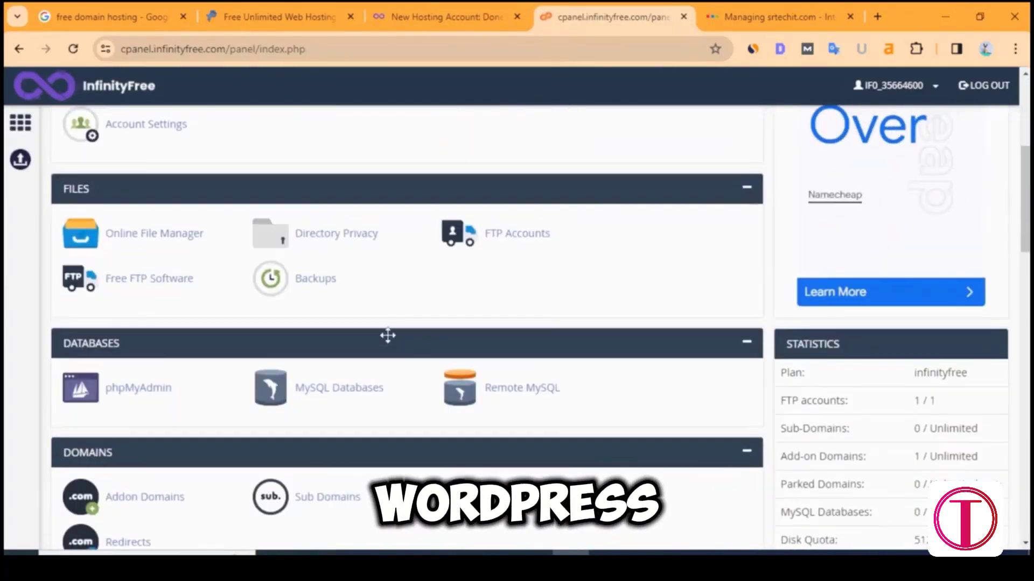
scroll("down", 3)
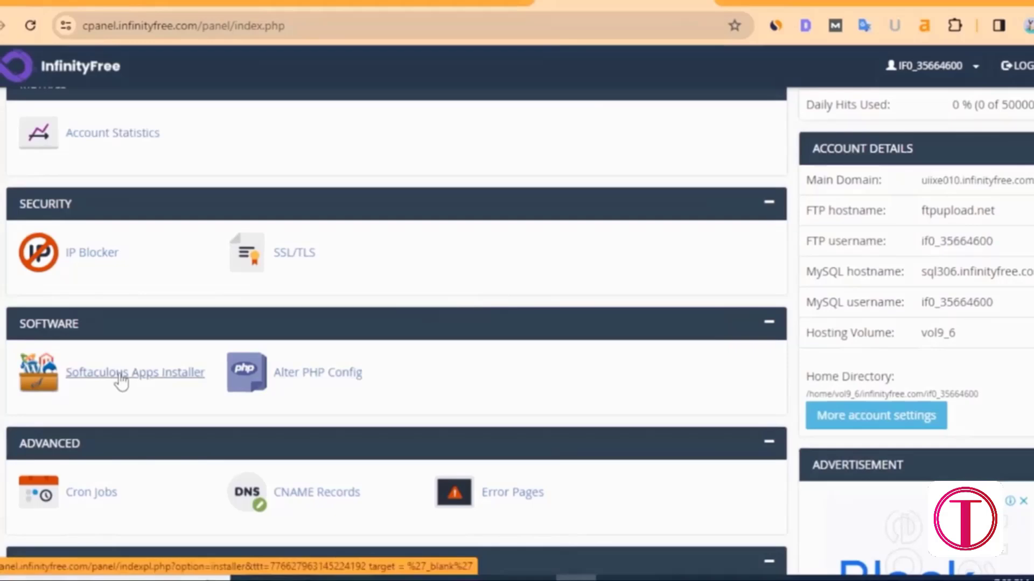
Launch Softaculous Apps Installer and start the WordPress install from Top Scripts
left_click(134, 371)
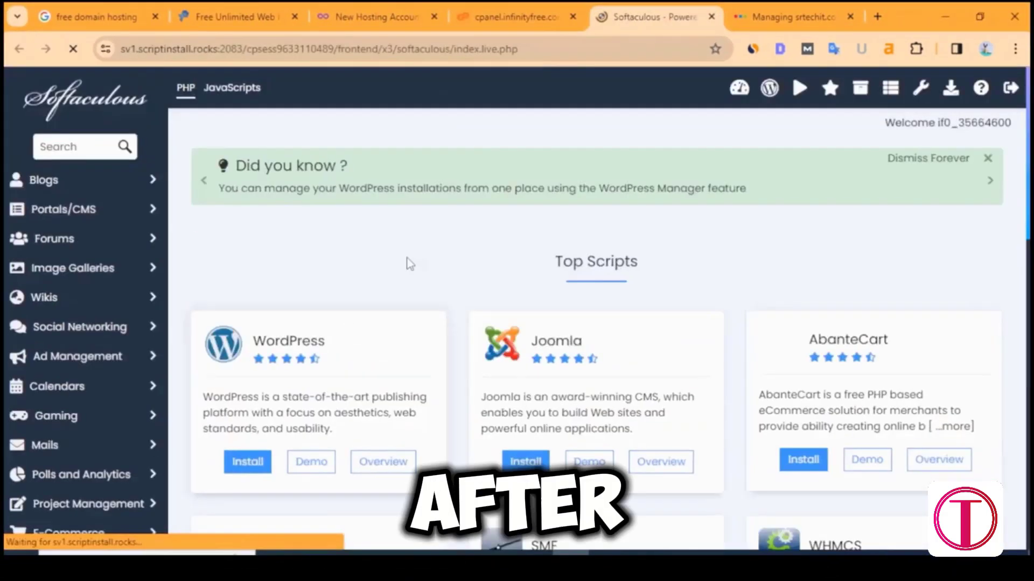
scroll("down", 3)
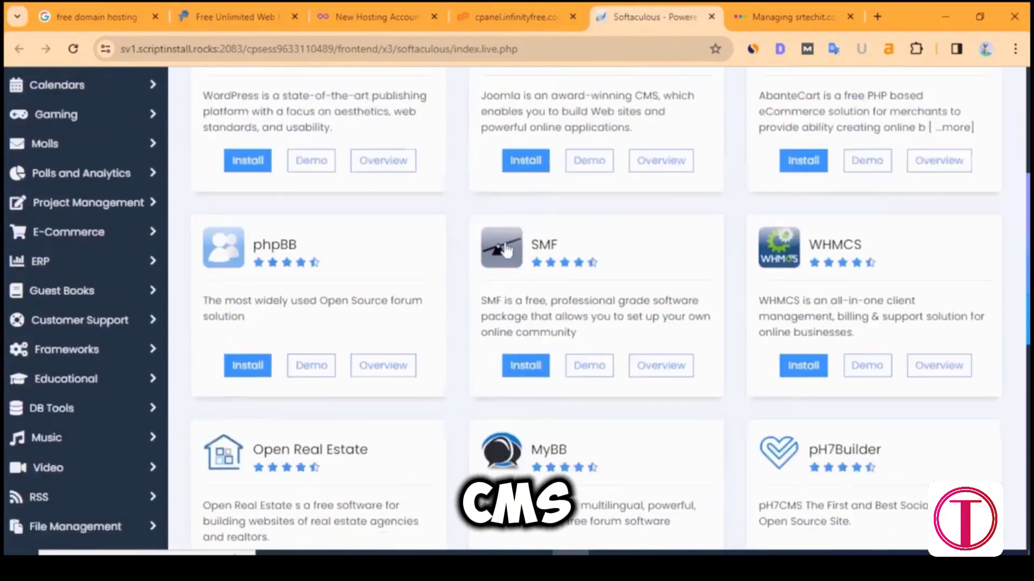
scroll("up", 3)
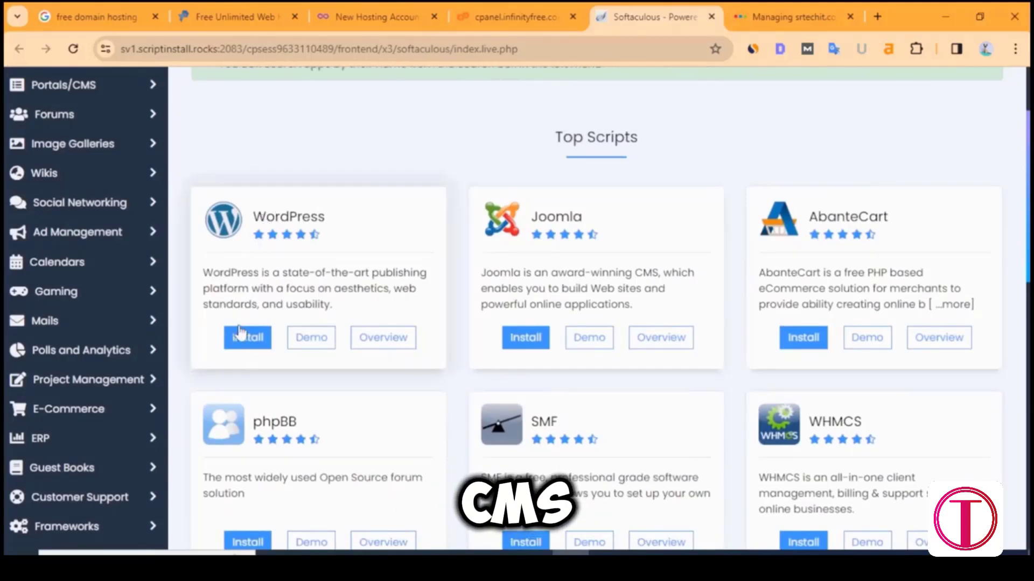
left_click(248, 337)
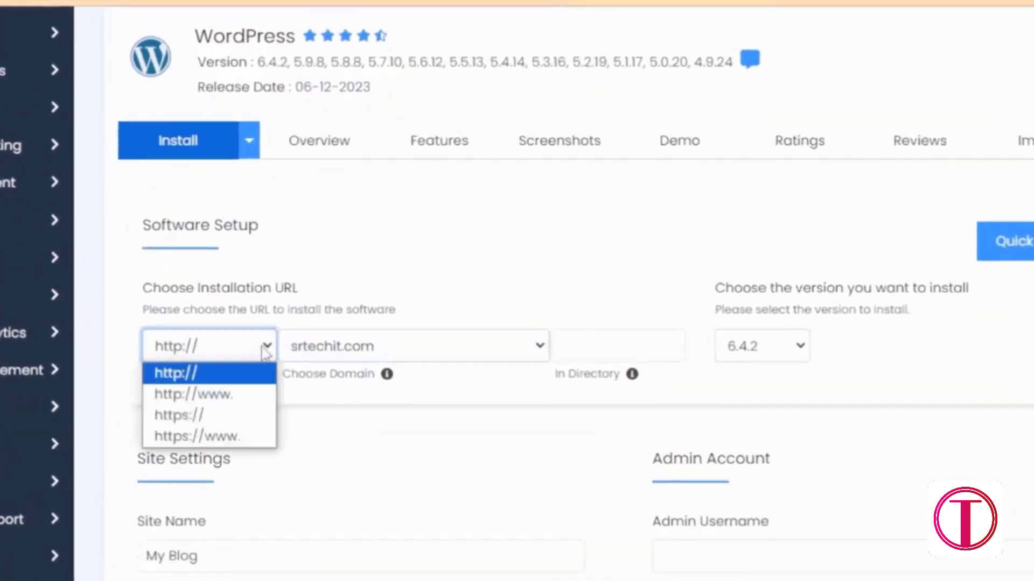
mouse_move(195, 436)
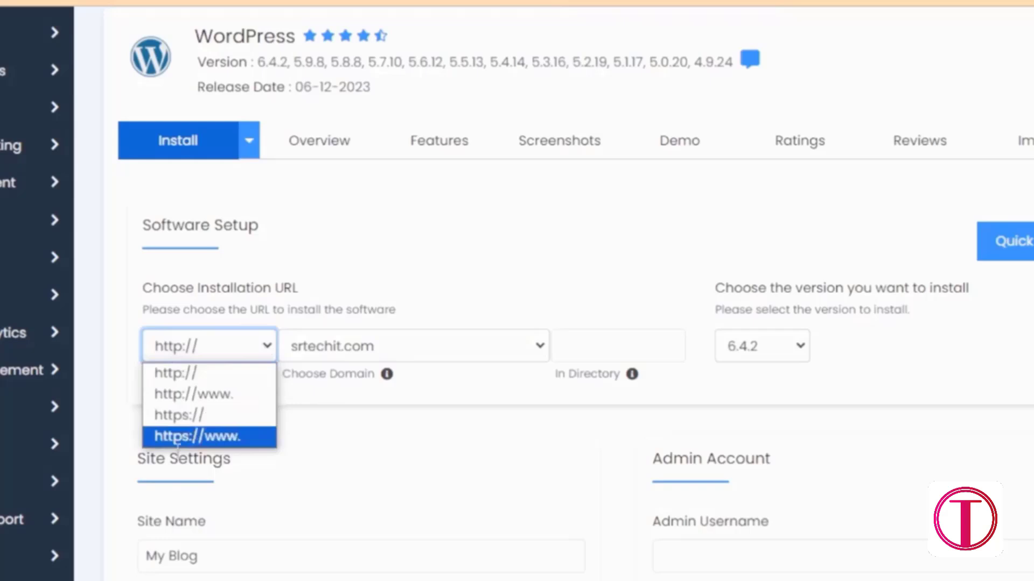
left_click(204, 436)
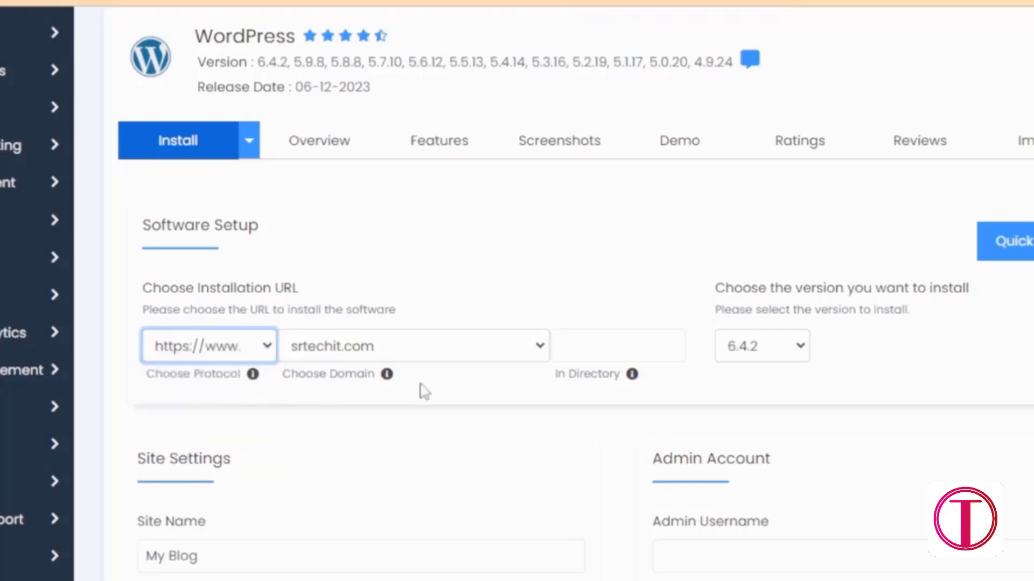
left_click(618, 345)
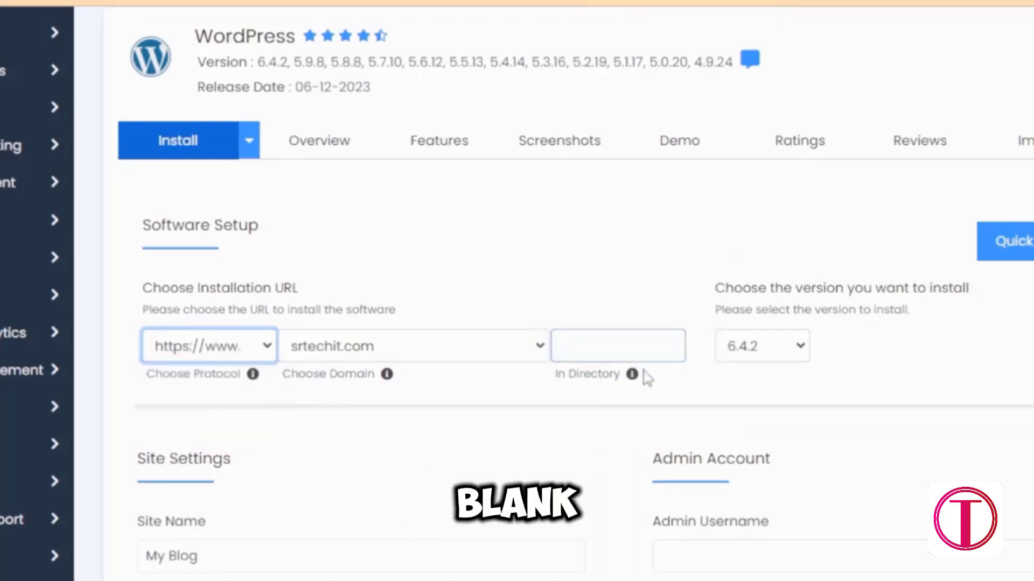
scroll("down", 3)
type("Sr Tech It")
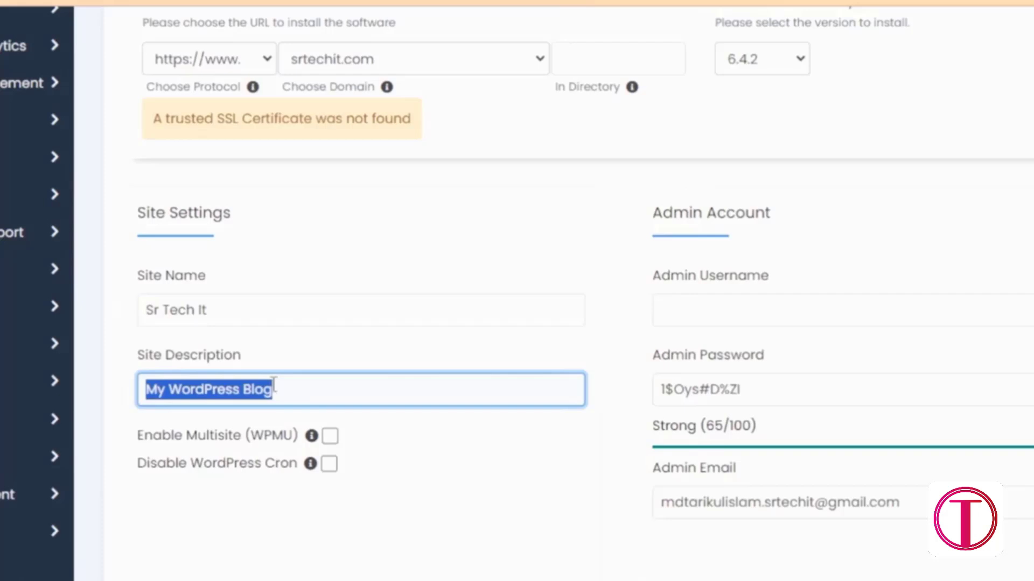
type("Welcome to Sr Tech It. Visit our website for technology related updates")
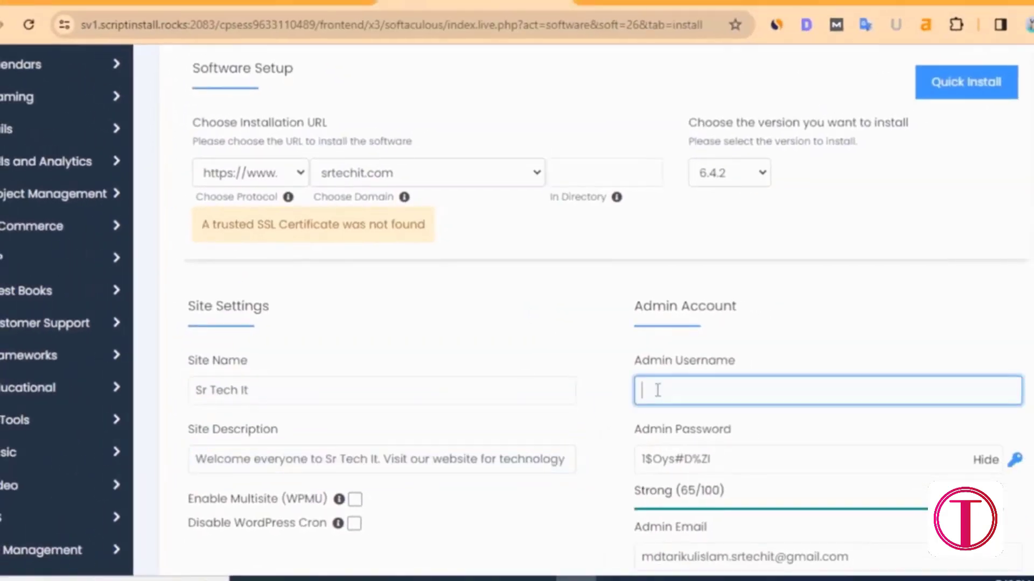
Set the admin username Liton, password and email, and run the WordPress installation
type("Liton")
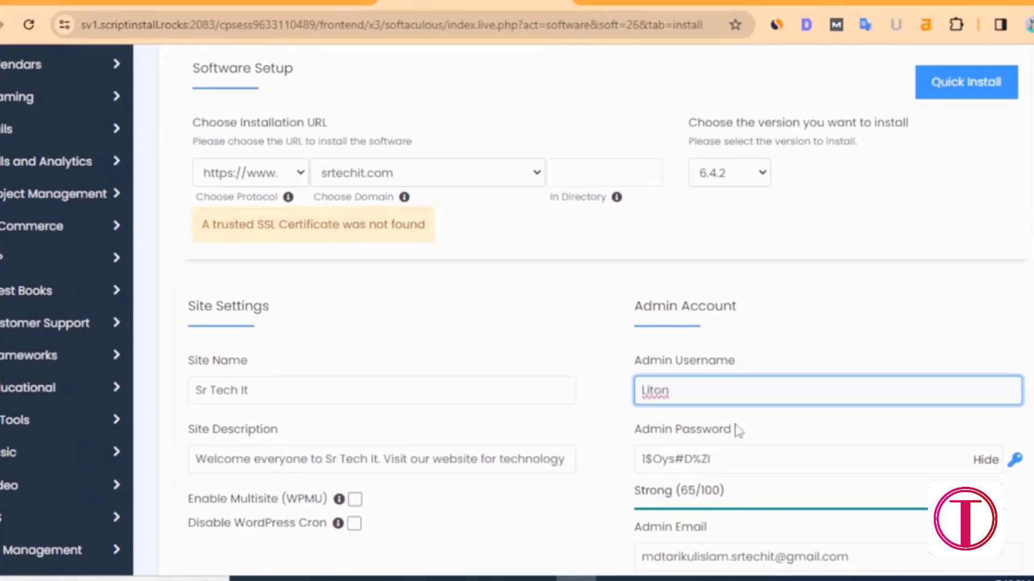
left_click(792, 460)
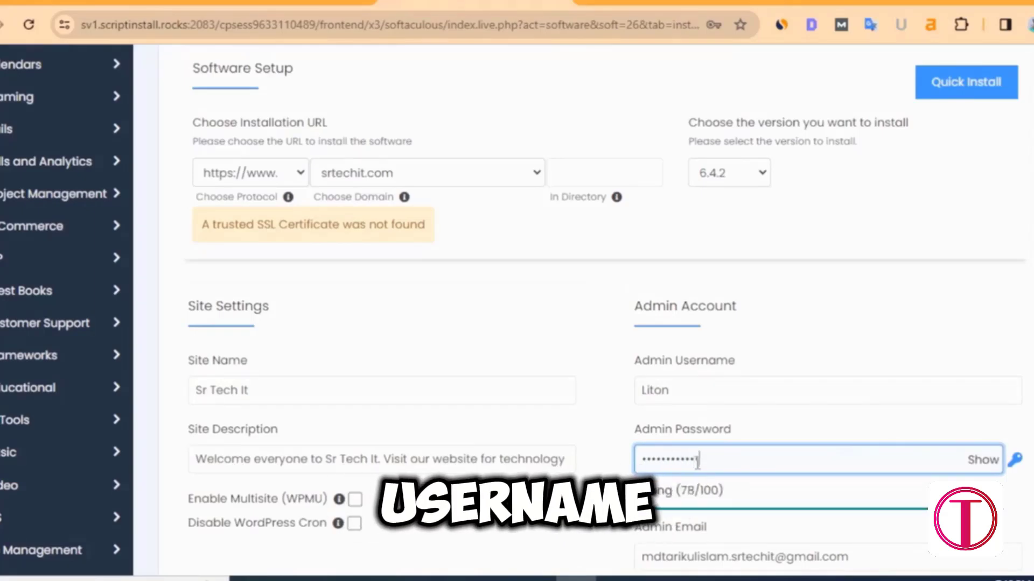
scroll("down", 3)
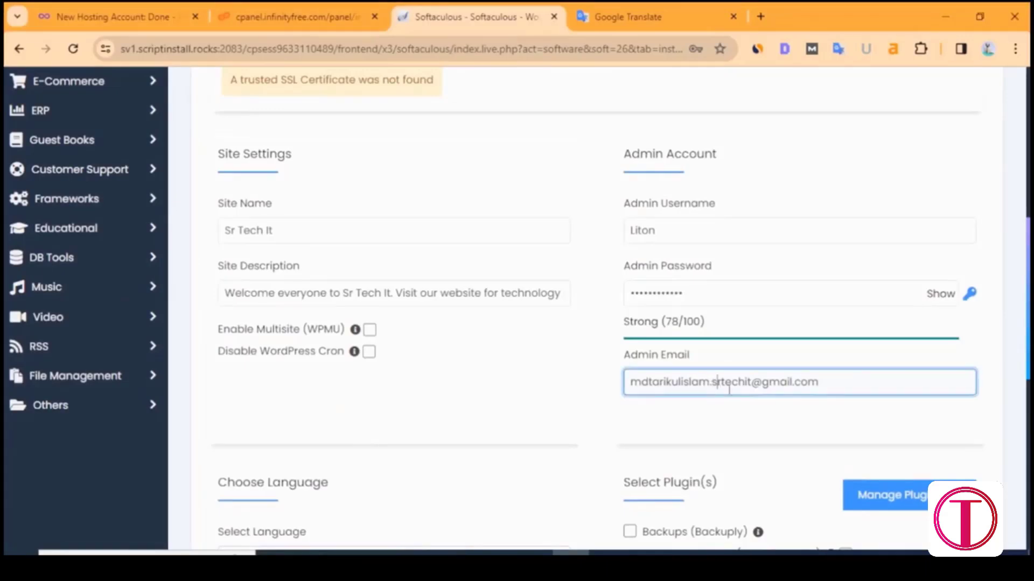
scroll("down", 3)
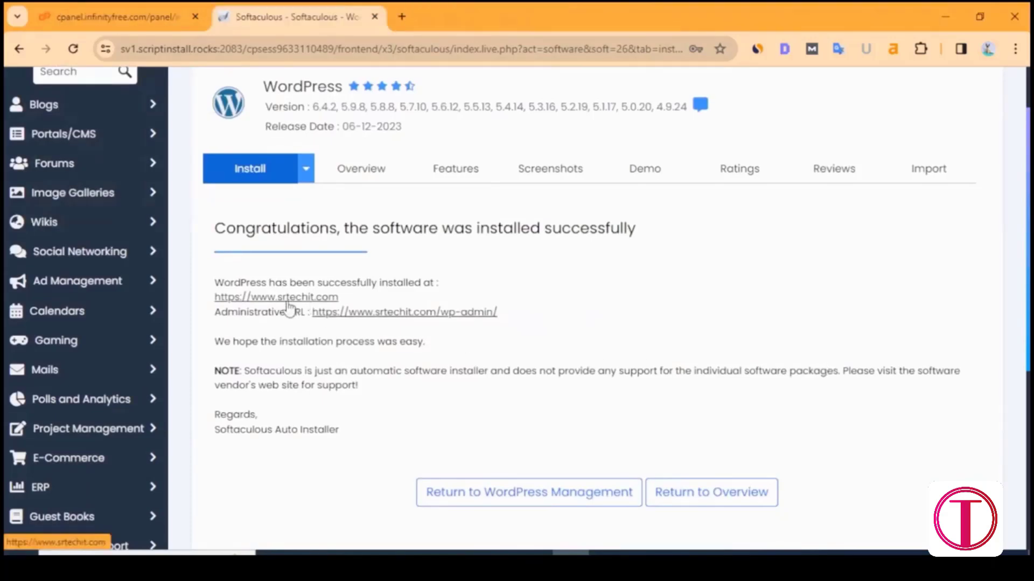
View the new srtechit.com site, confirm its 'Not secure' connection status, and return to the InfinityFree account
left_click(276, 297)
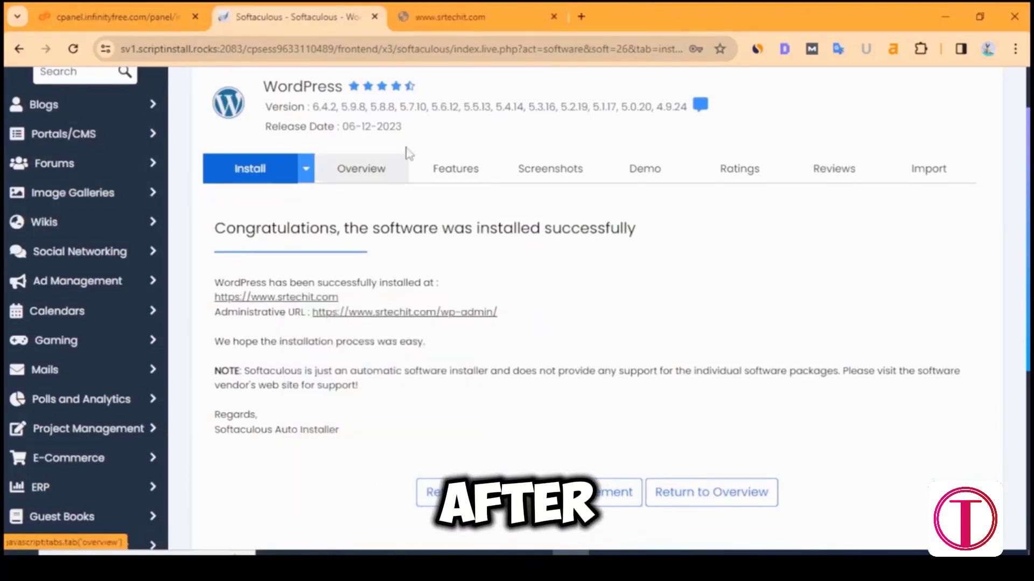
left_click(475, 18)
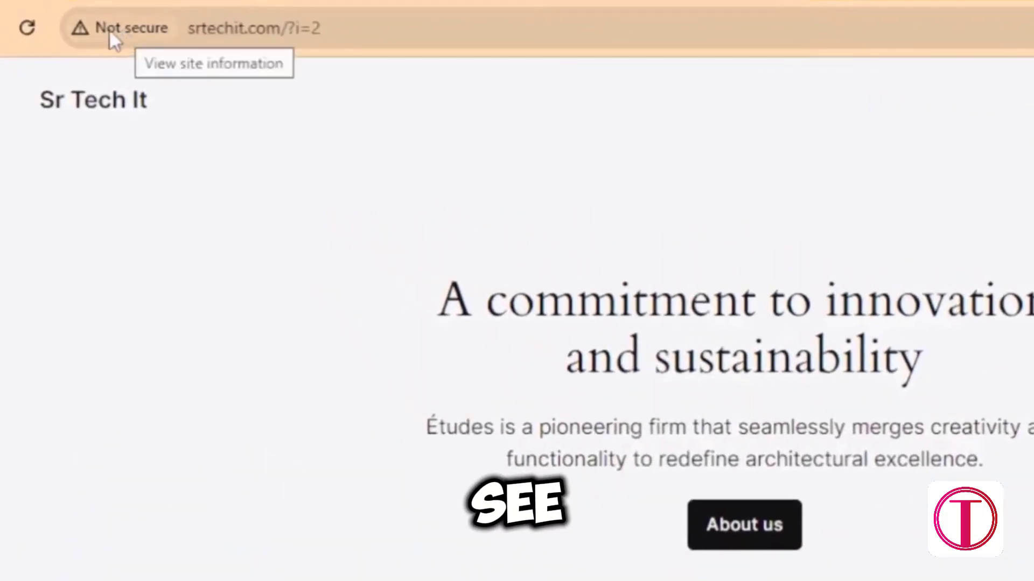
left_click(118, 28)
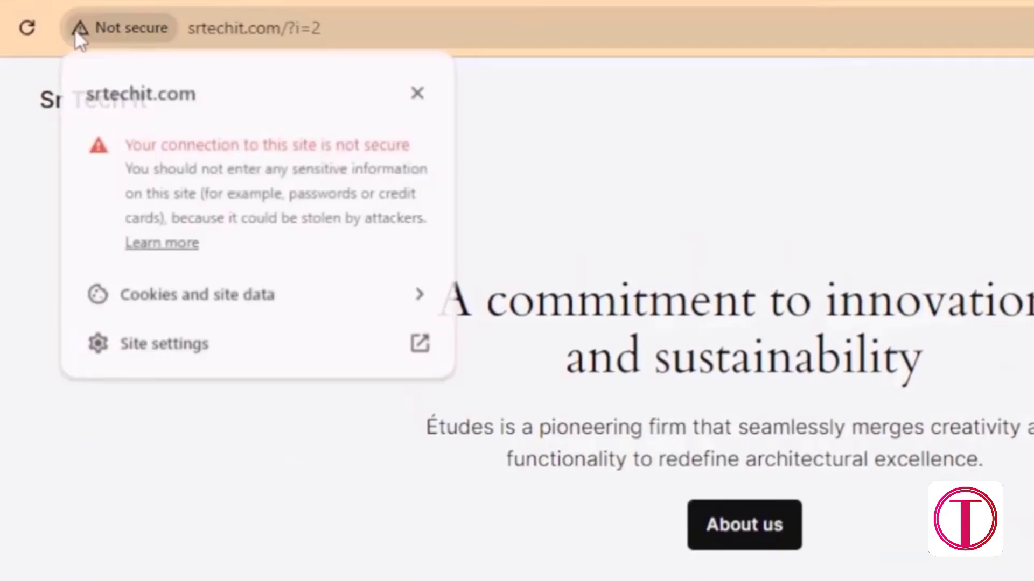
mouse_move(349, 192)
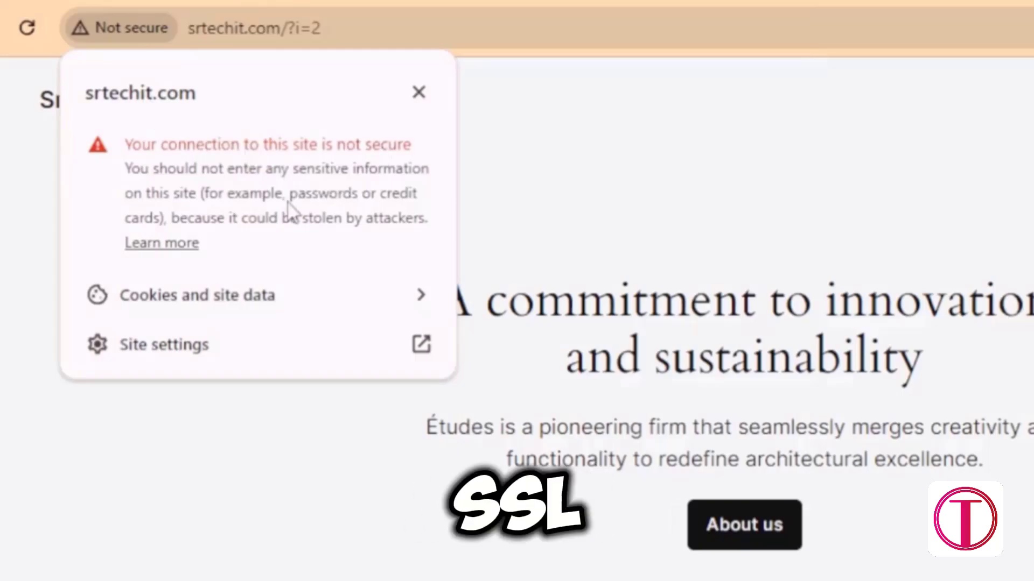
left_click(419, 92)
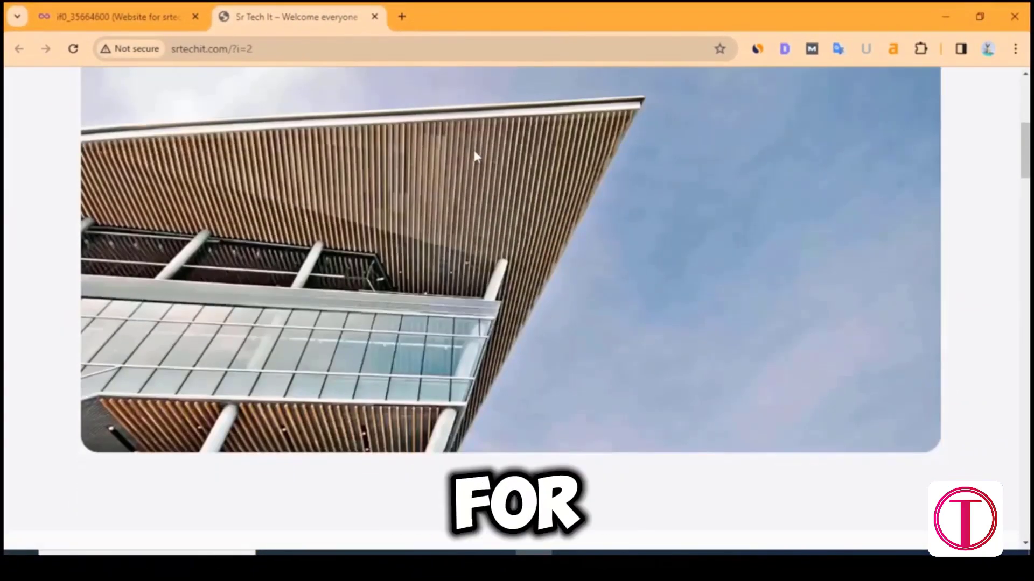
left_click(112, 16)
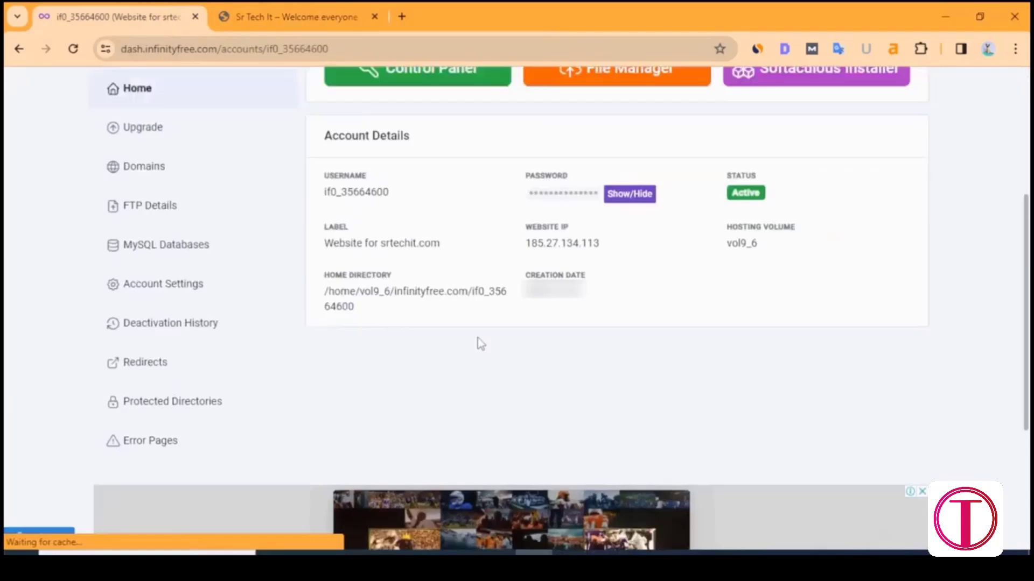
From Free SSL Certificates, create a new SSL certificate order for the domain srtechit.com
scroll("up", 3)
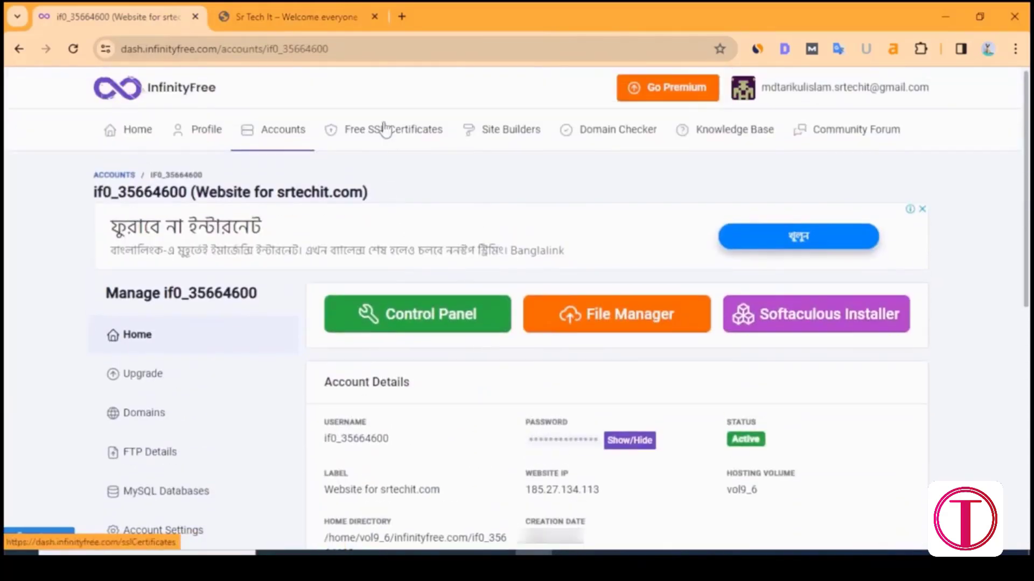
left_click(392, 129)
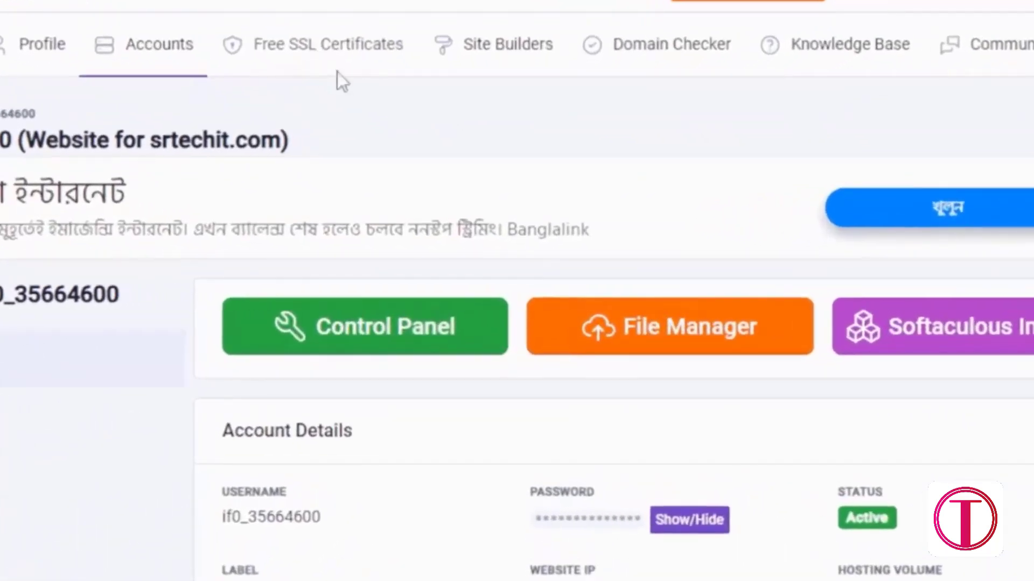
left_click(327, 44)
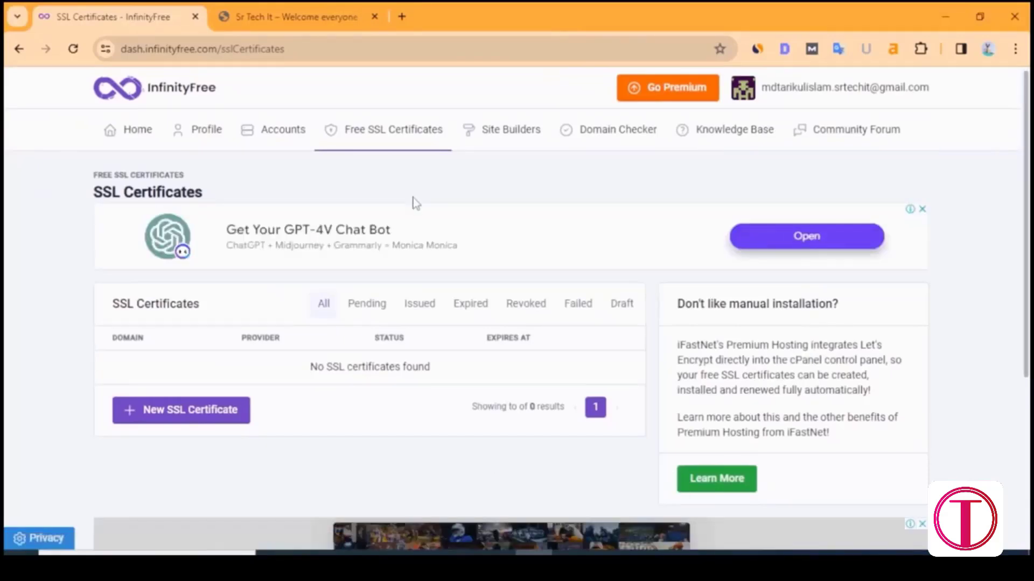
mouse_move(181, 410)
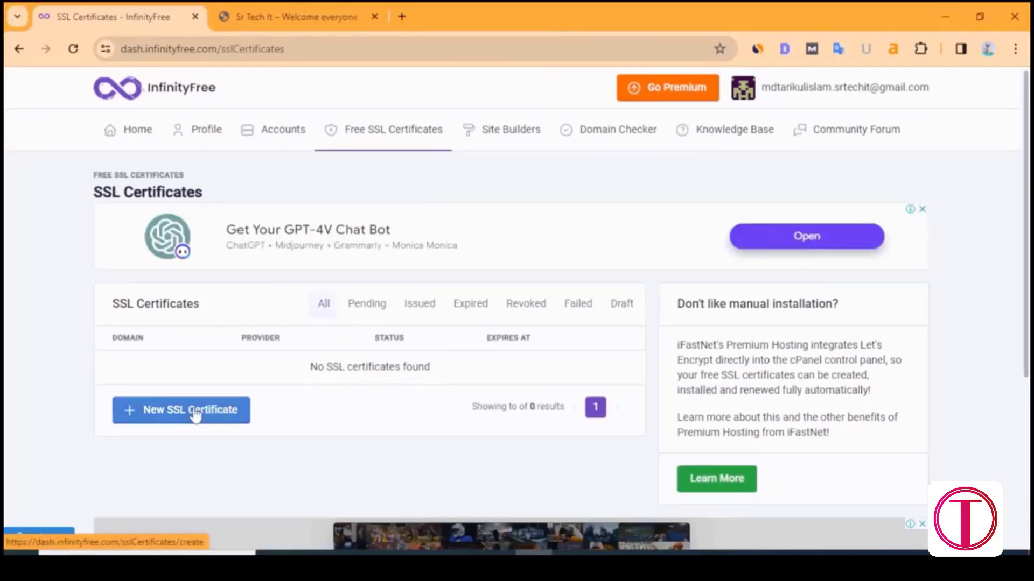
left_click(181, 409)
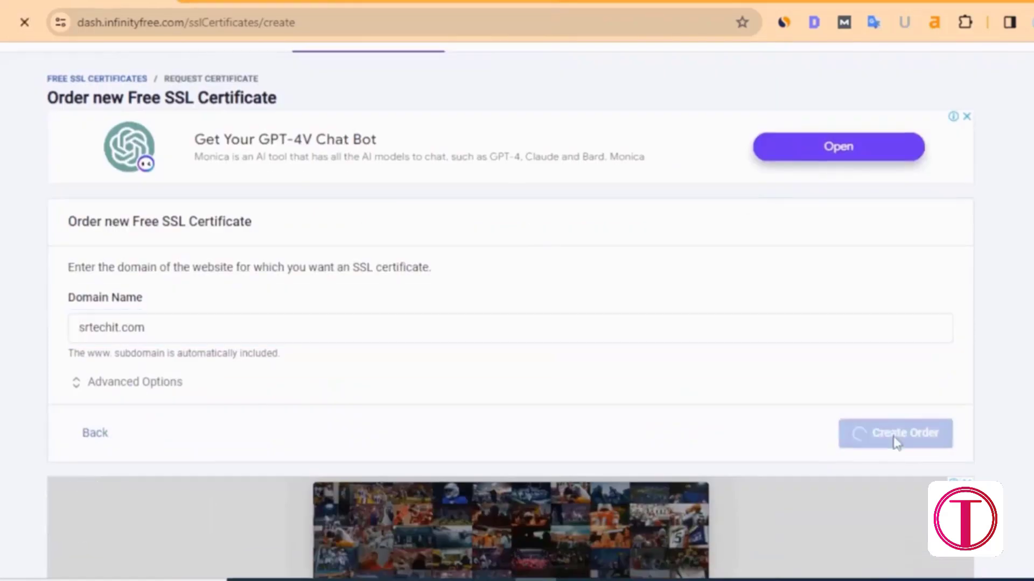
left_click(895, 433)
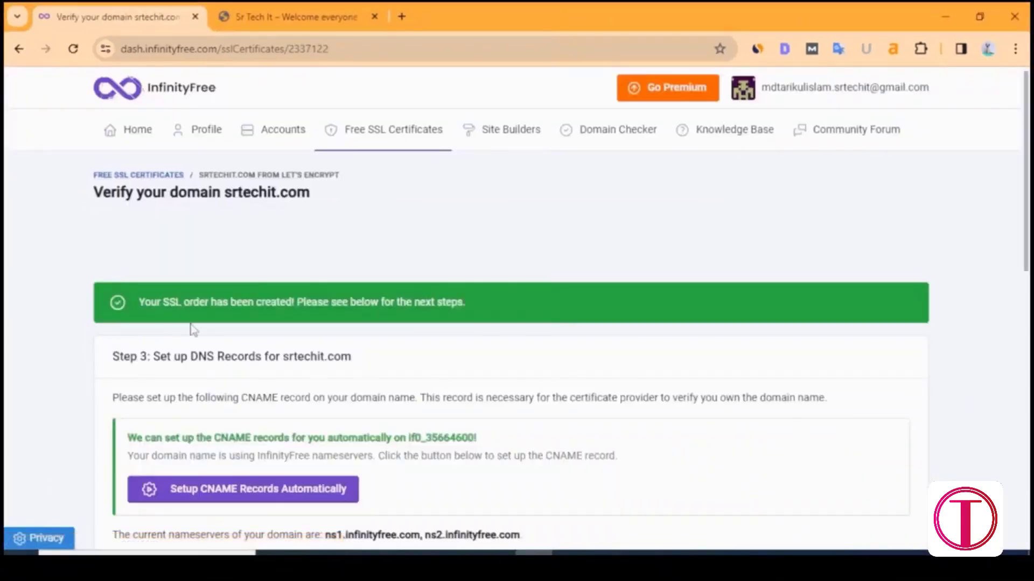
Set up the srtechit.com CNAME verification records automatically and wait until they show Ready
scroll("down", 3)
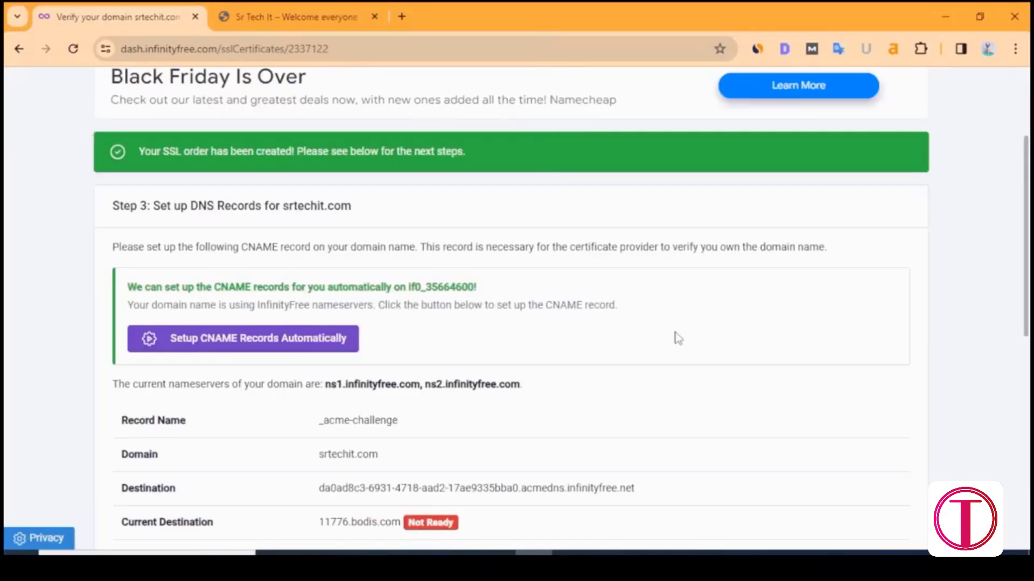
scroll("down", 3)
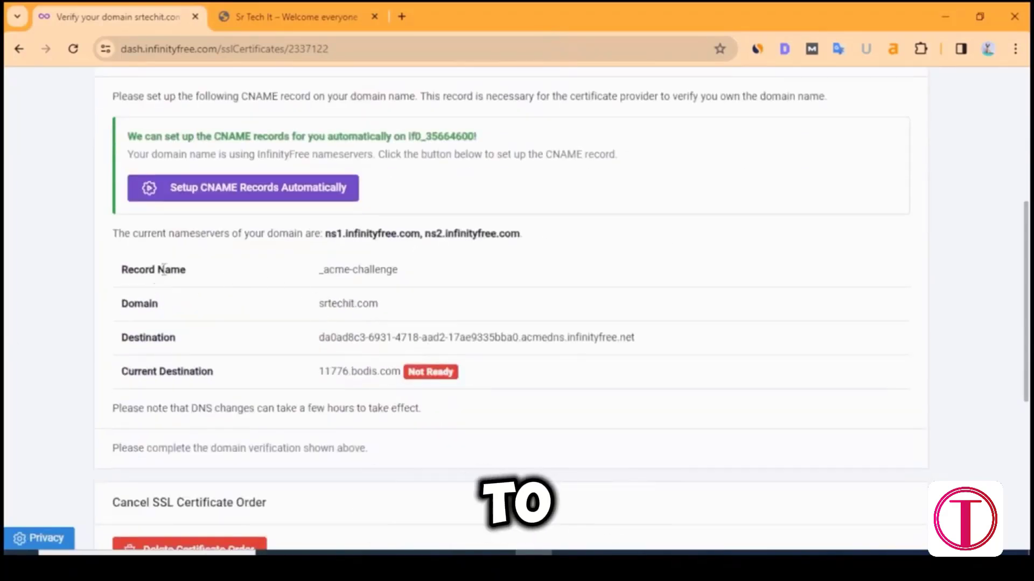
scroll("up", 3)
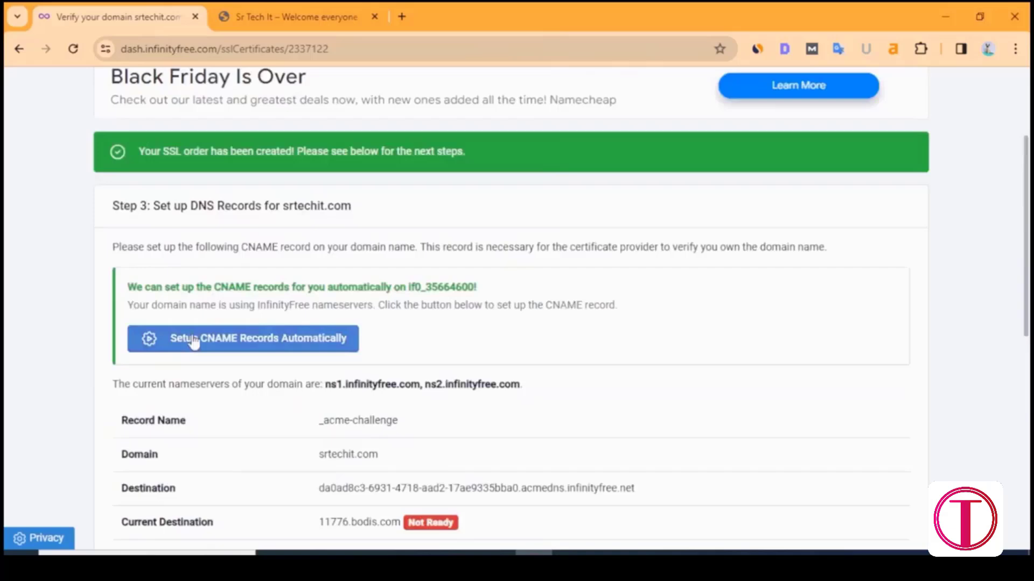
left_click(243, 338)
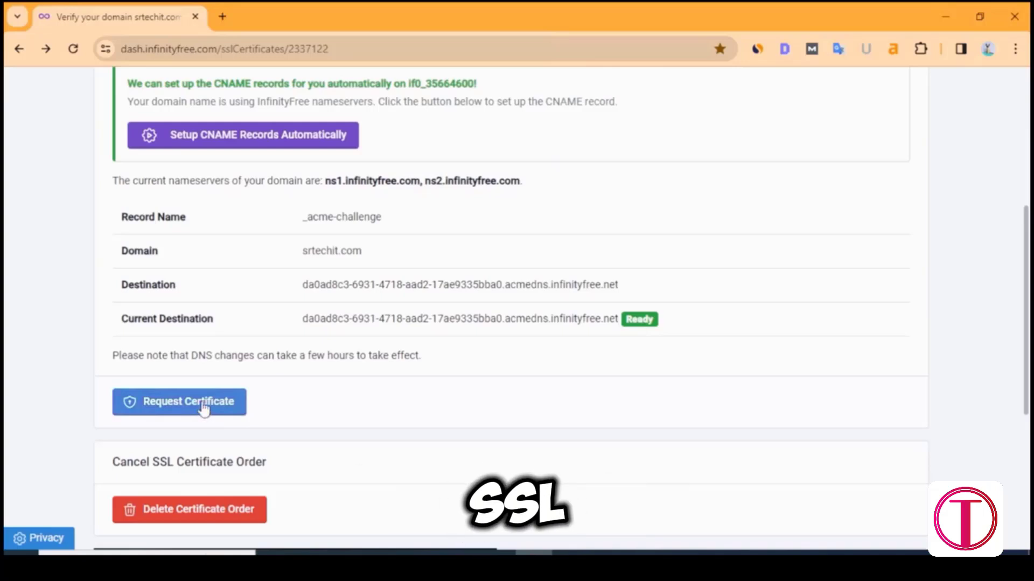
Request the Let's Encrypt certificate for srtechit.com and wait for it to be issued
left_click(180, 401)
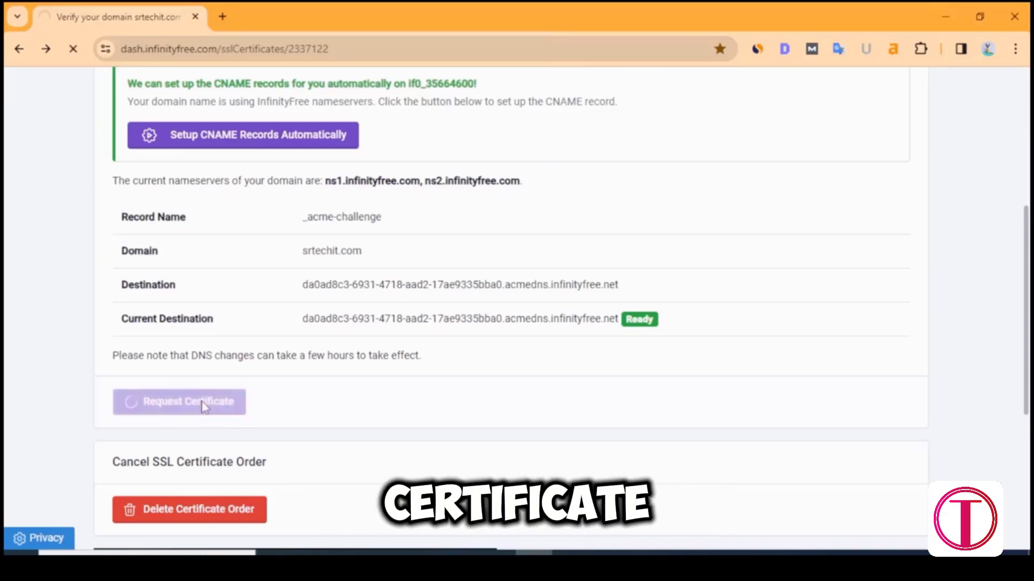
left_click(180, 402)
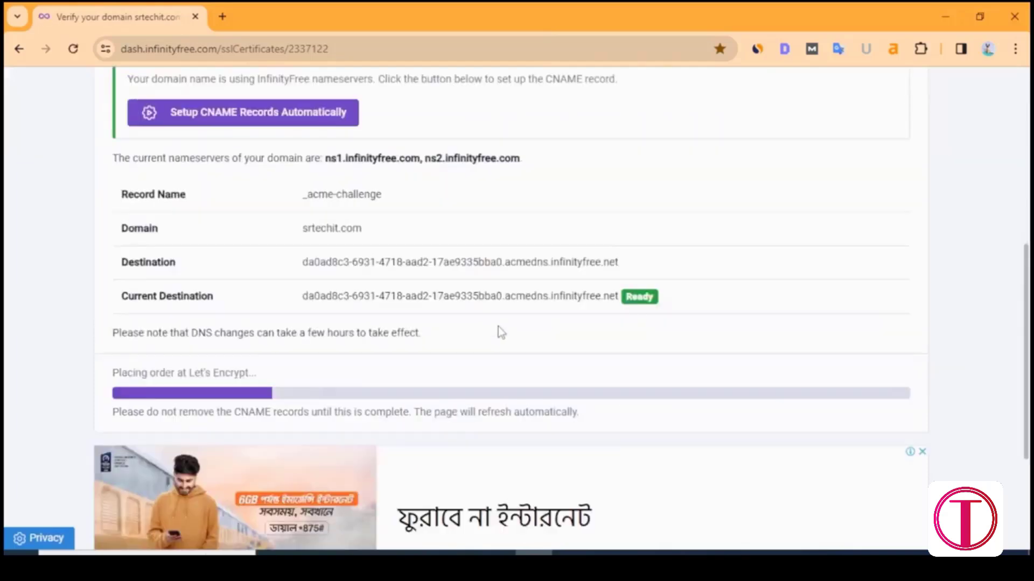
mouse_move(664, 338)
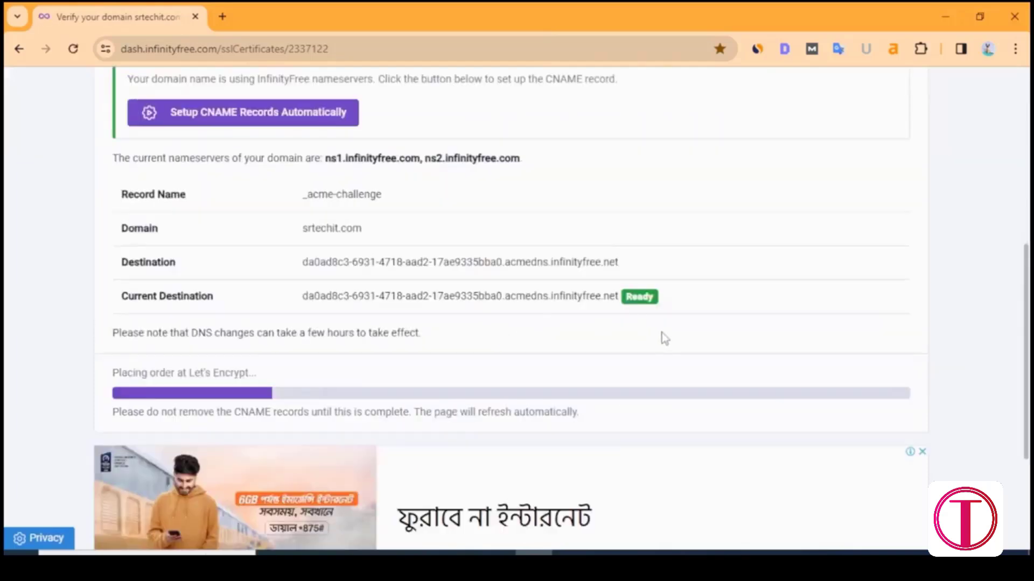
scroll("down", 3)
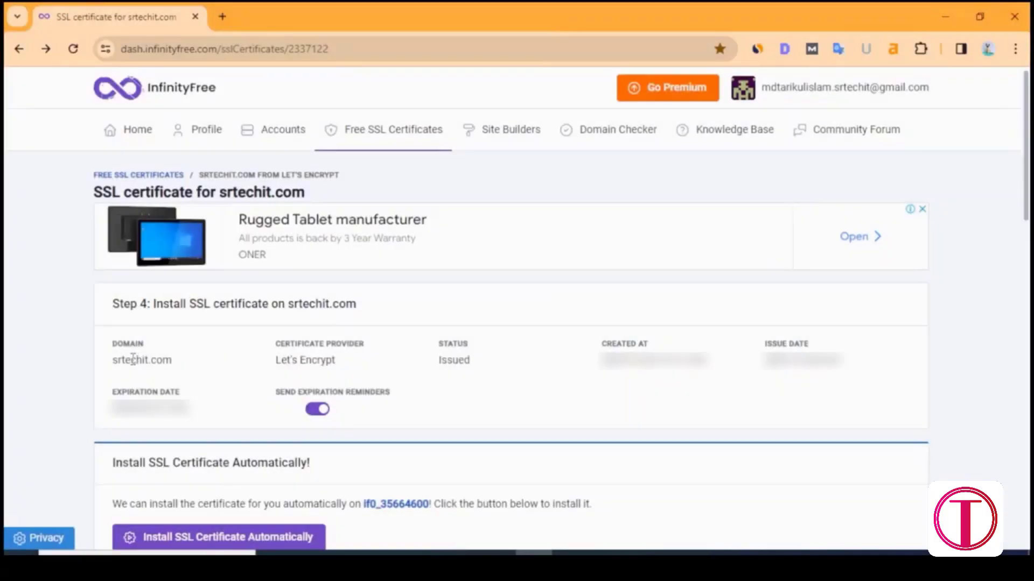
mouse_move(746, 356)
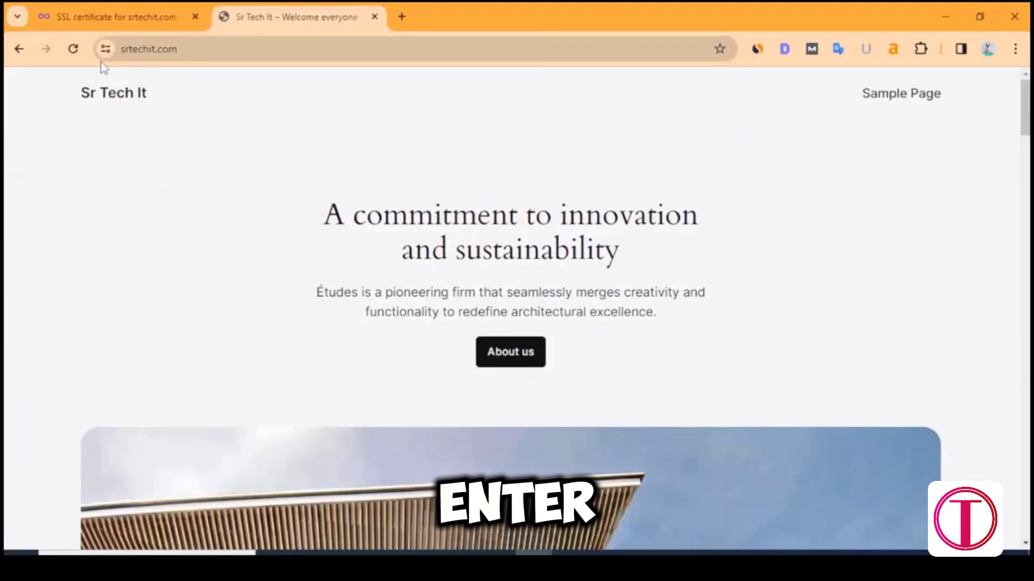
left_click(104, 48)
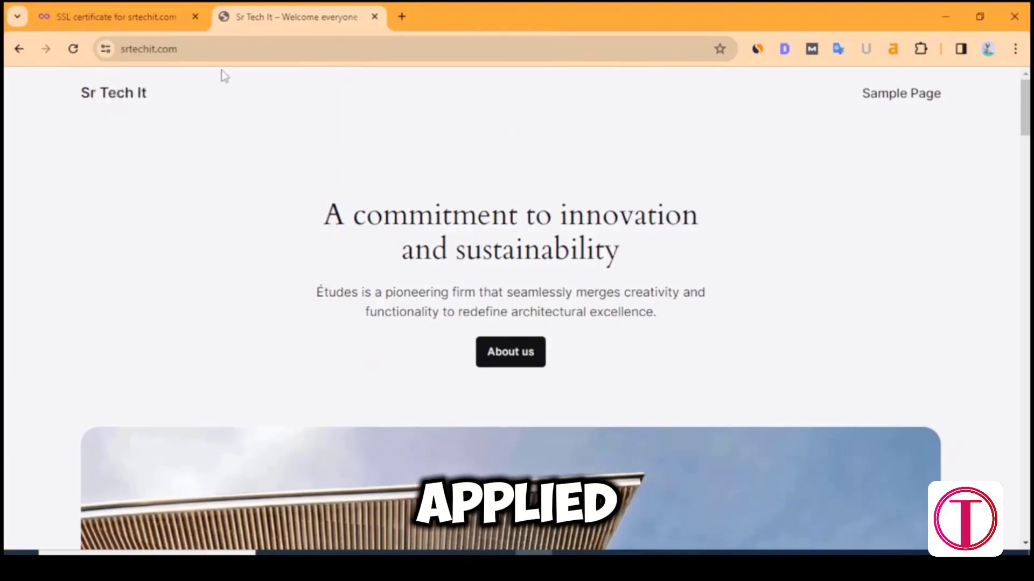
left_click(148, 48)
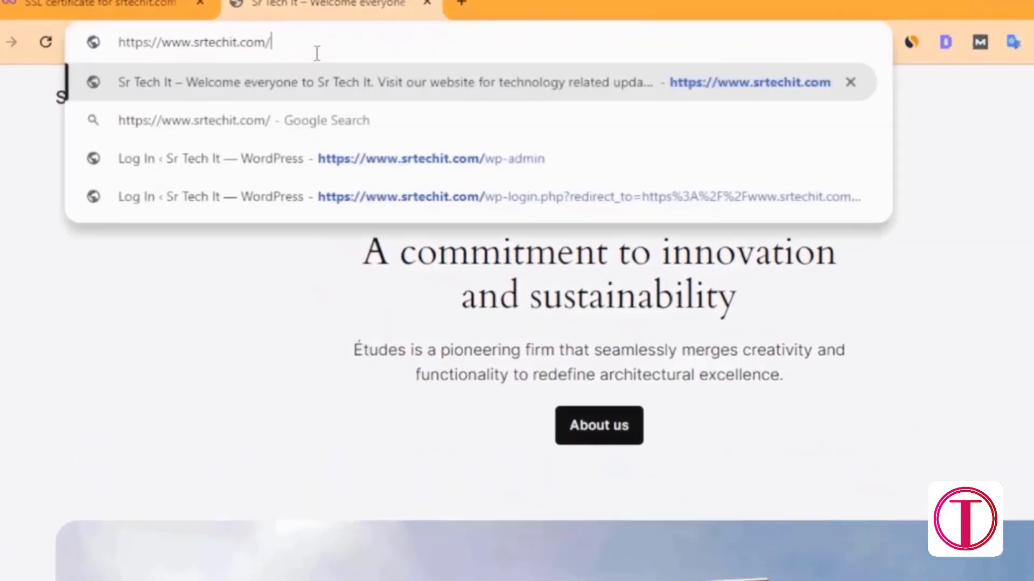
Go to srtechit.com/wp-admin and log in with the admin username and password to reach the dashboard
type("w")
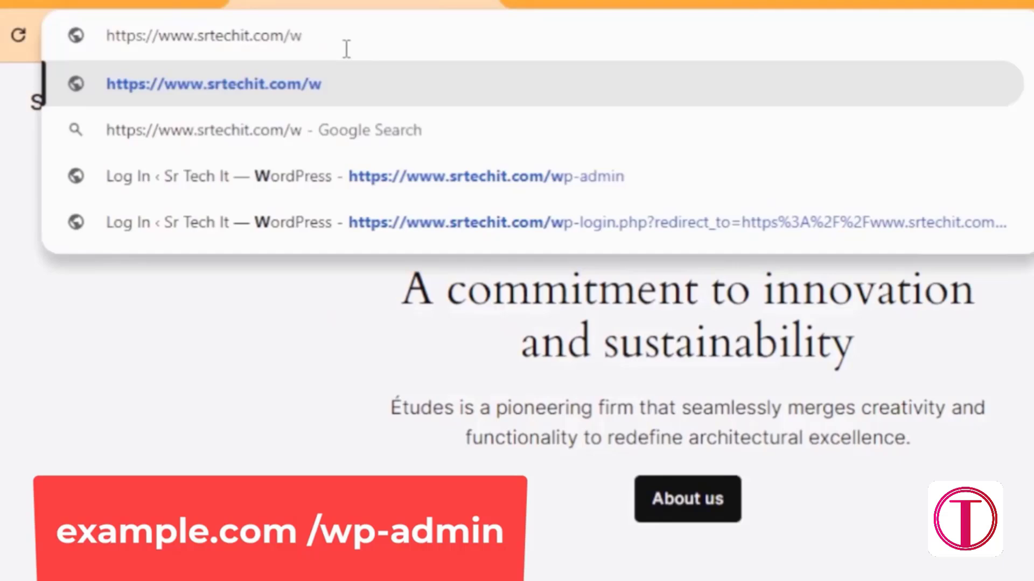
type("p-admin%2F&reauth=1")
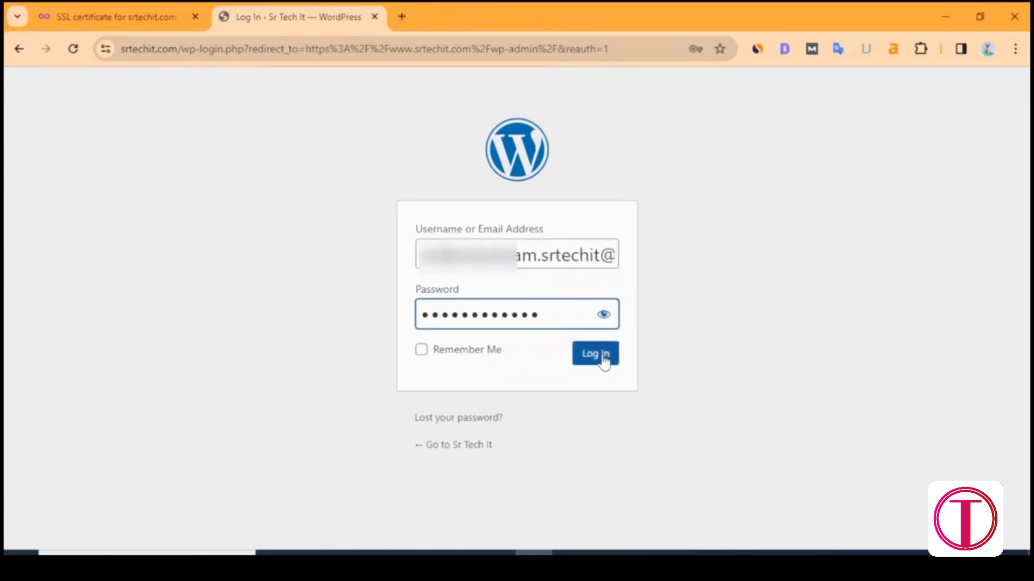
left_click(593, 354)
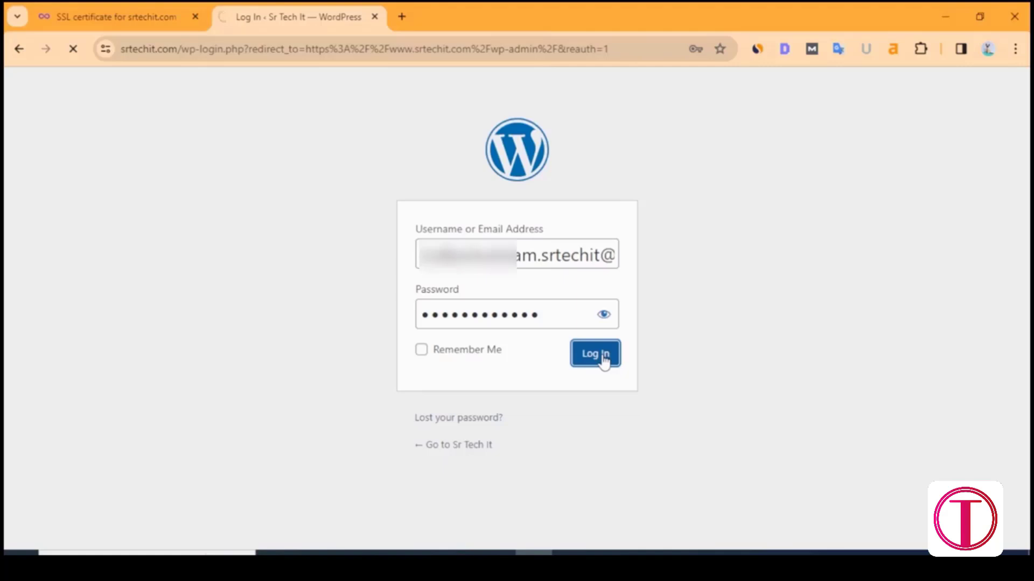
left_click(592, 354)
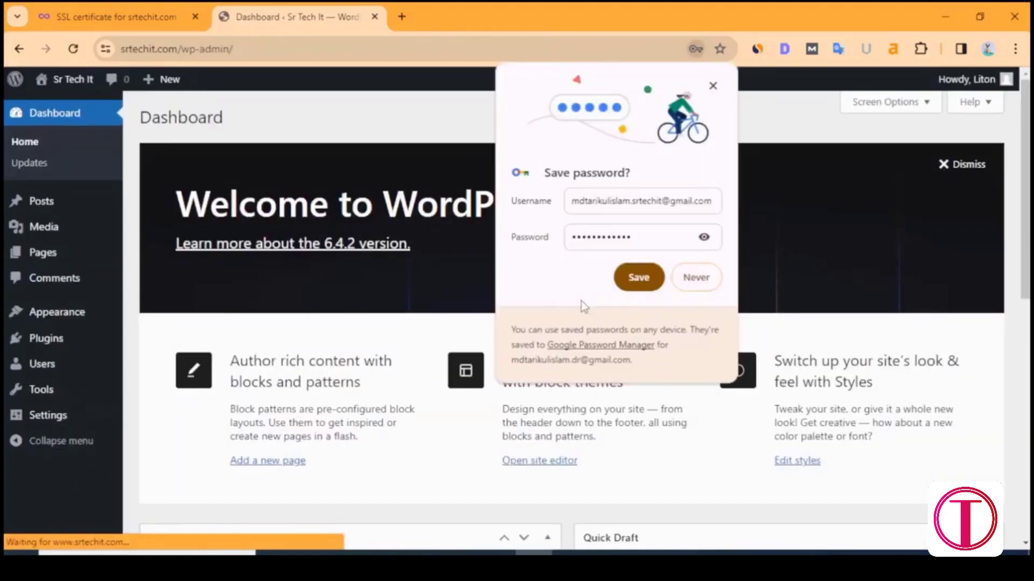
mouse_move(638, 277)
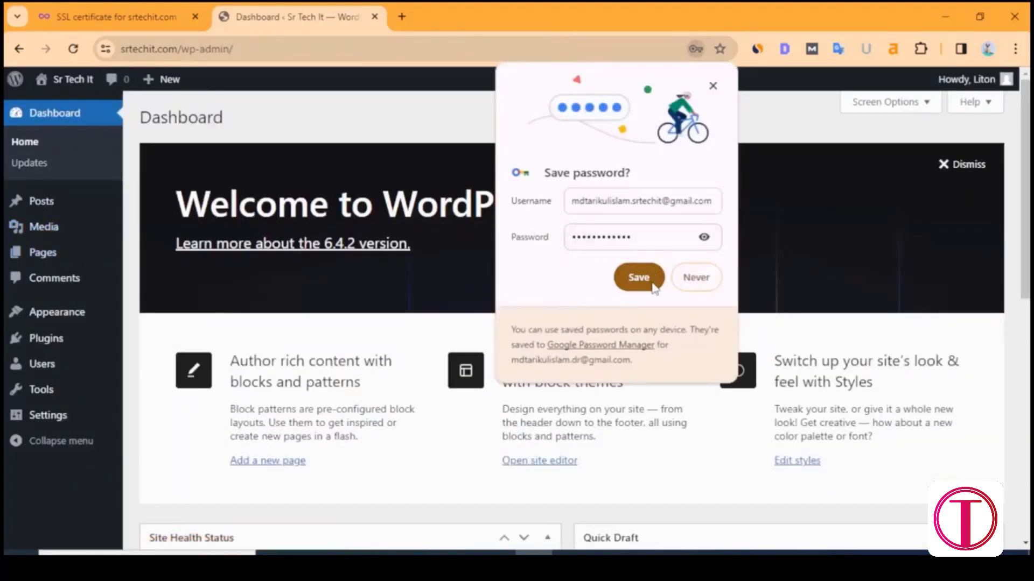